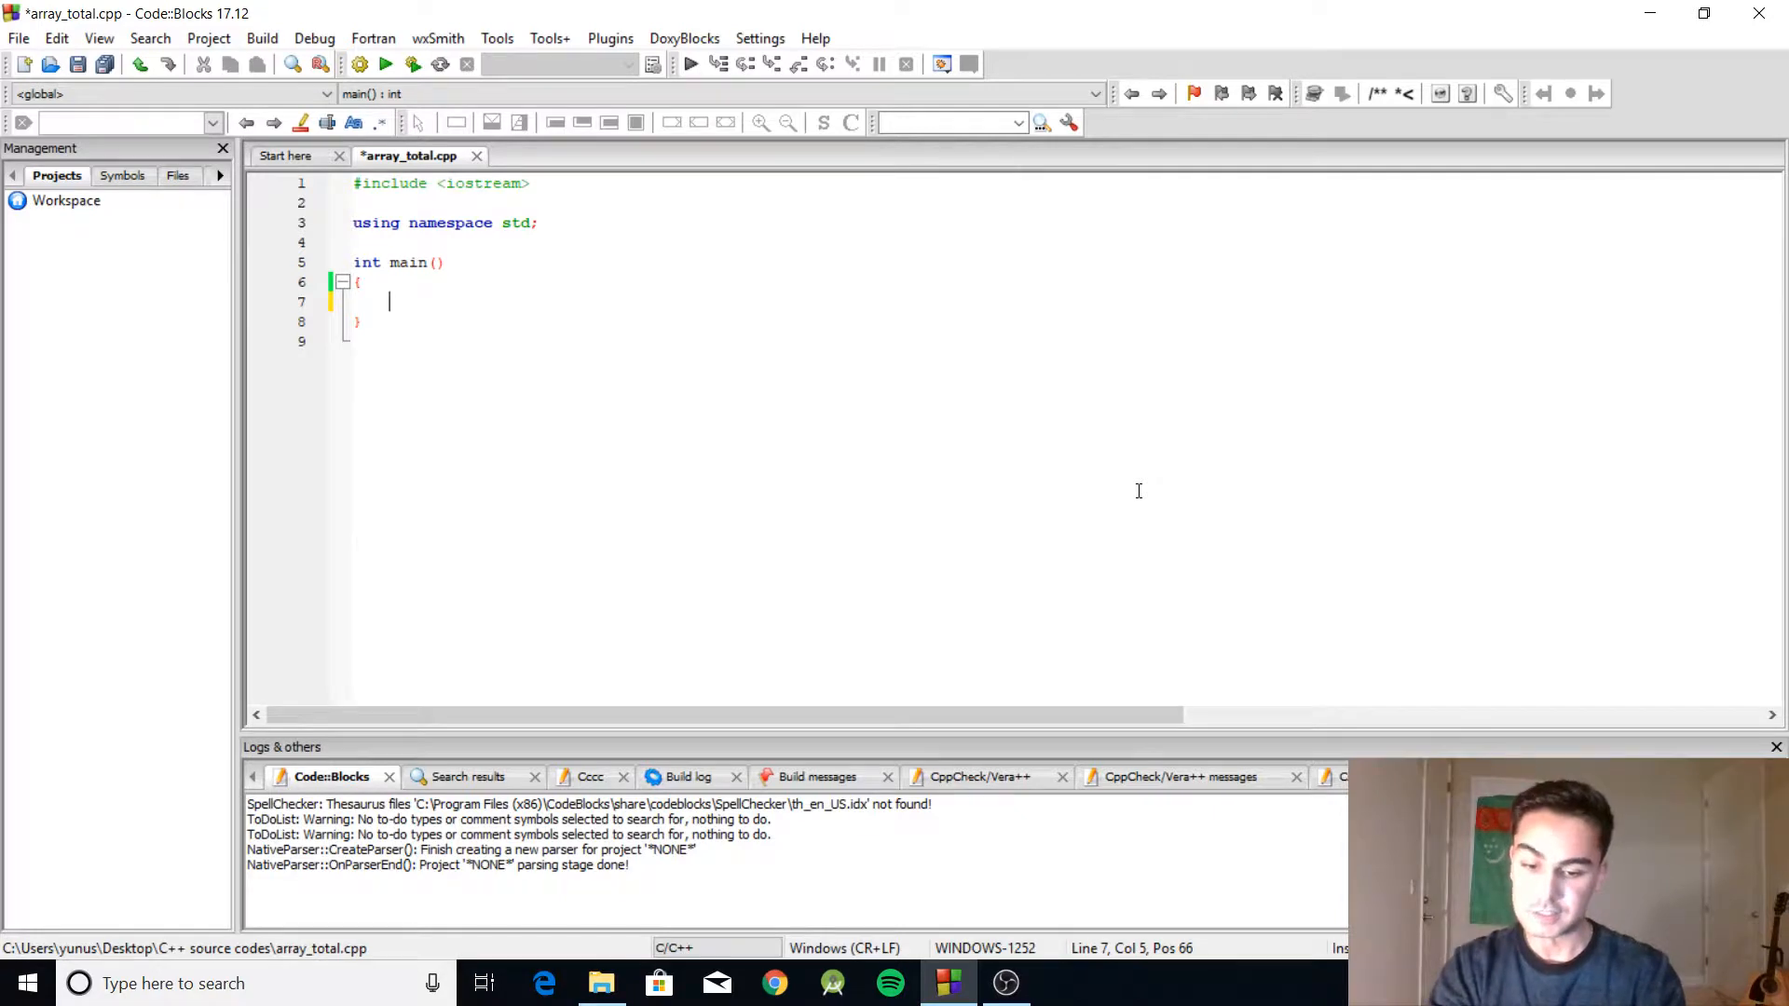
Declare int SIZE = 5; inside main
type("int")
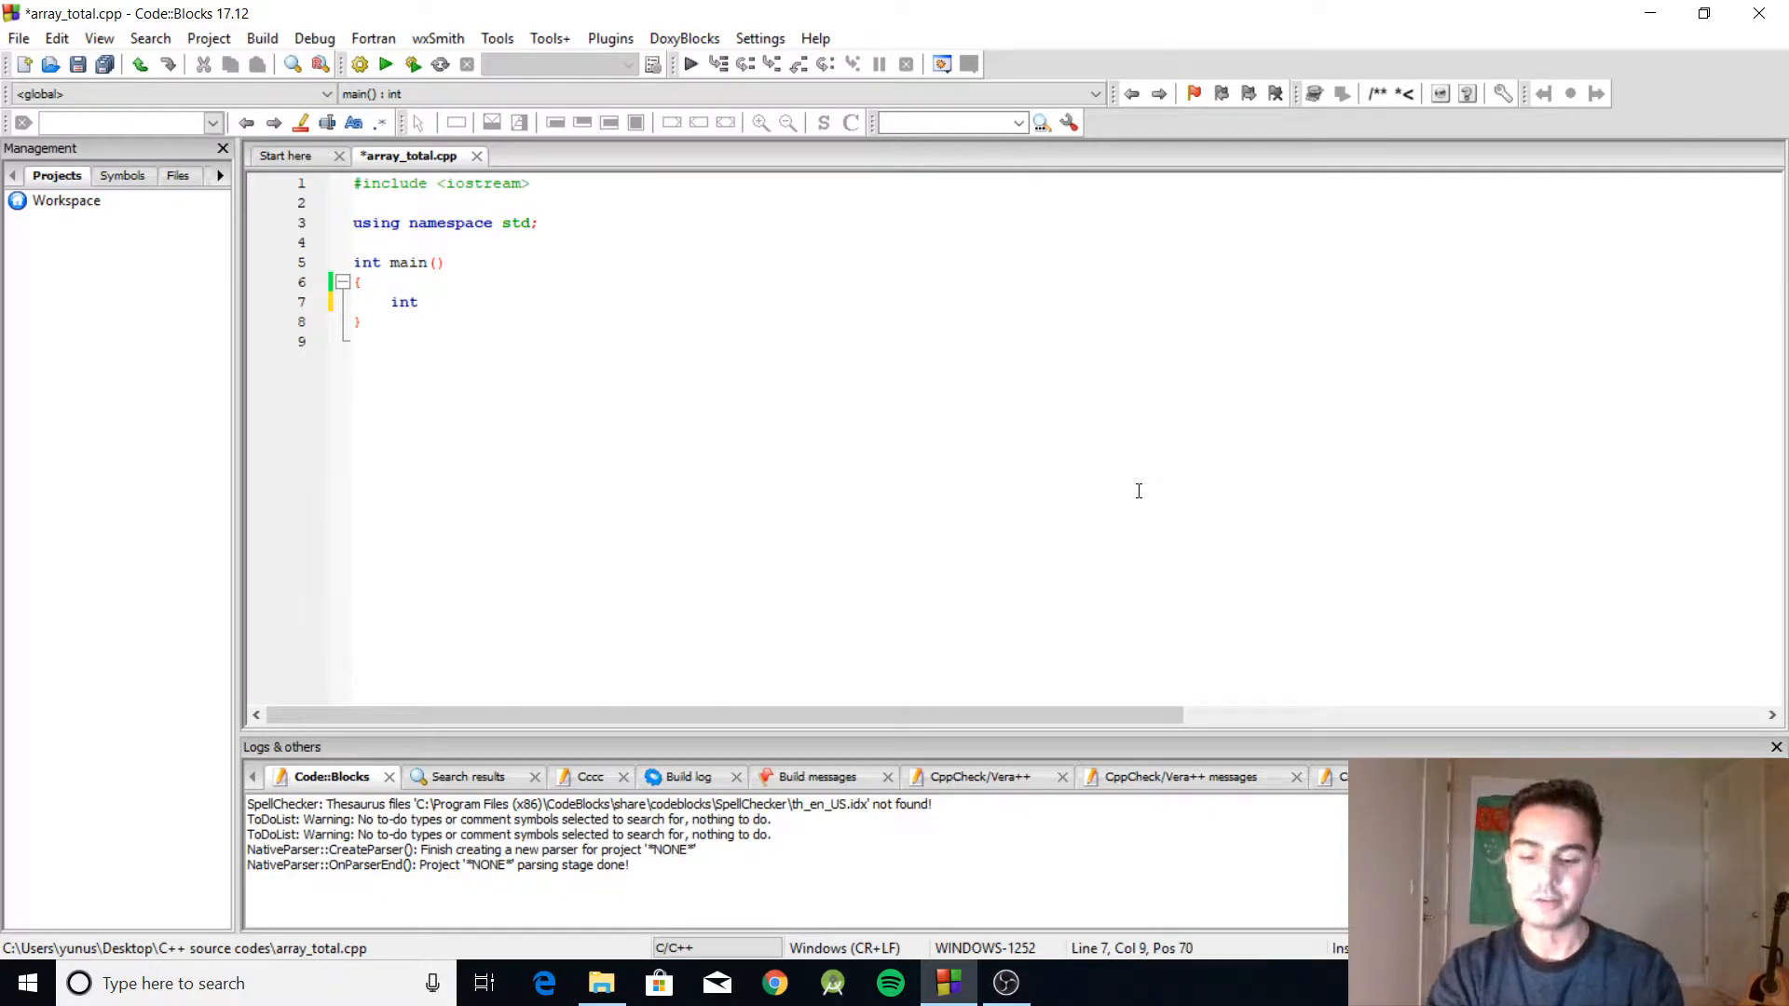
type("SIZE =")
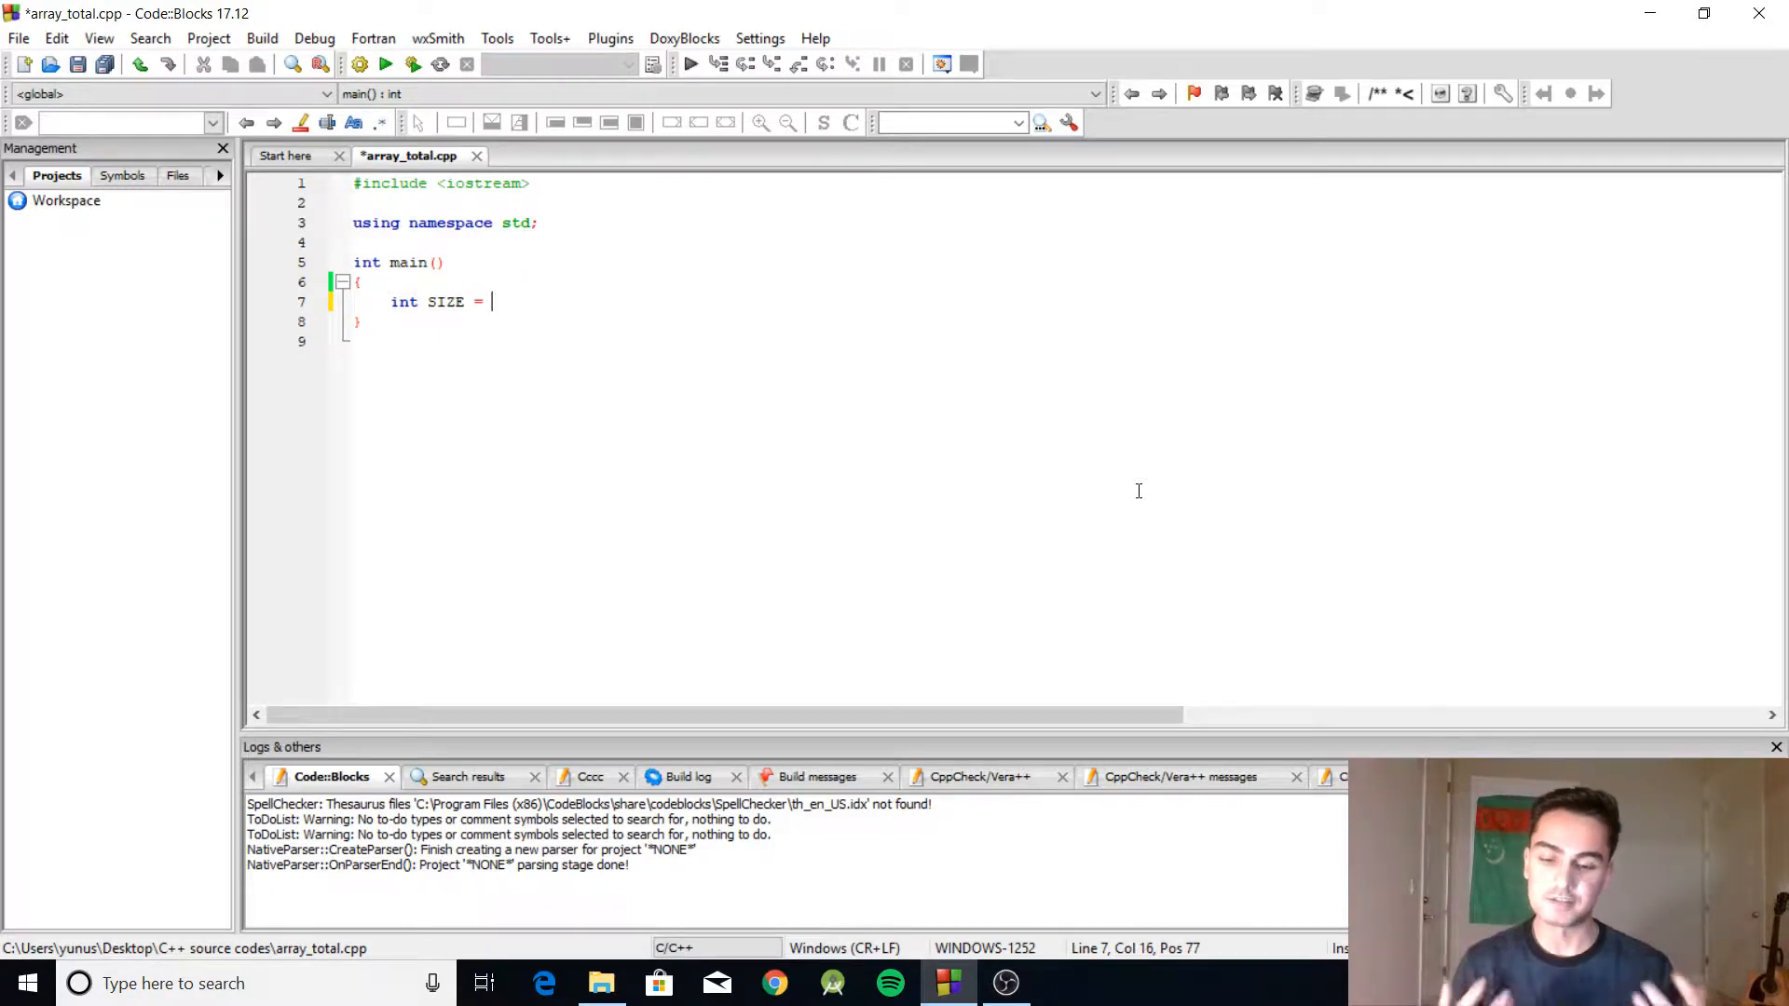
type("5")
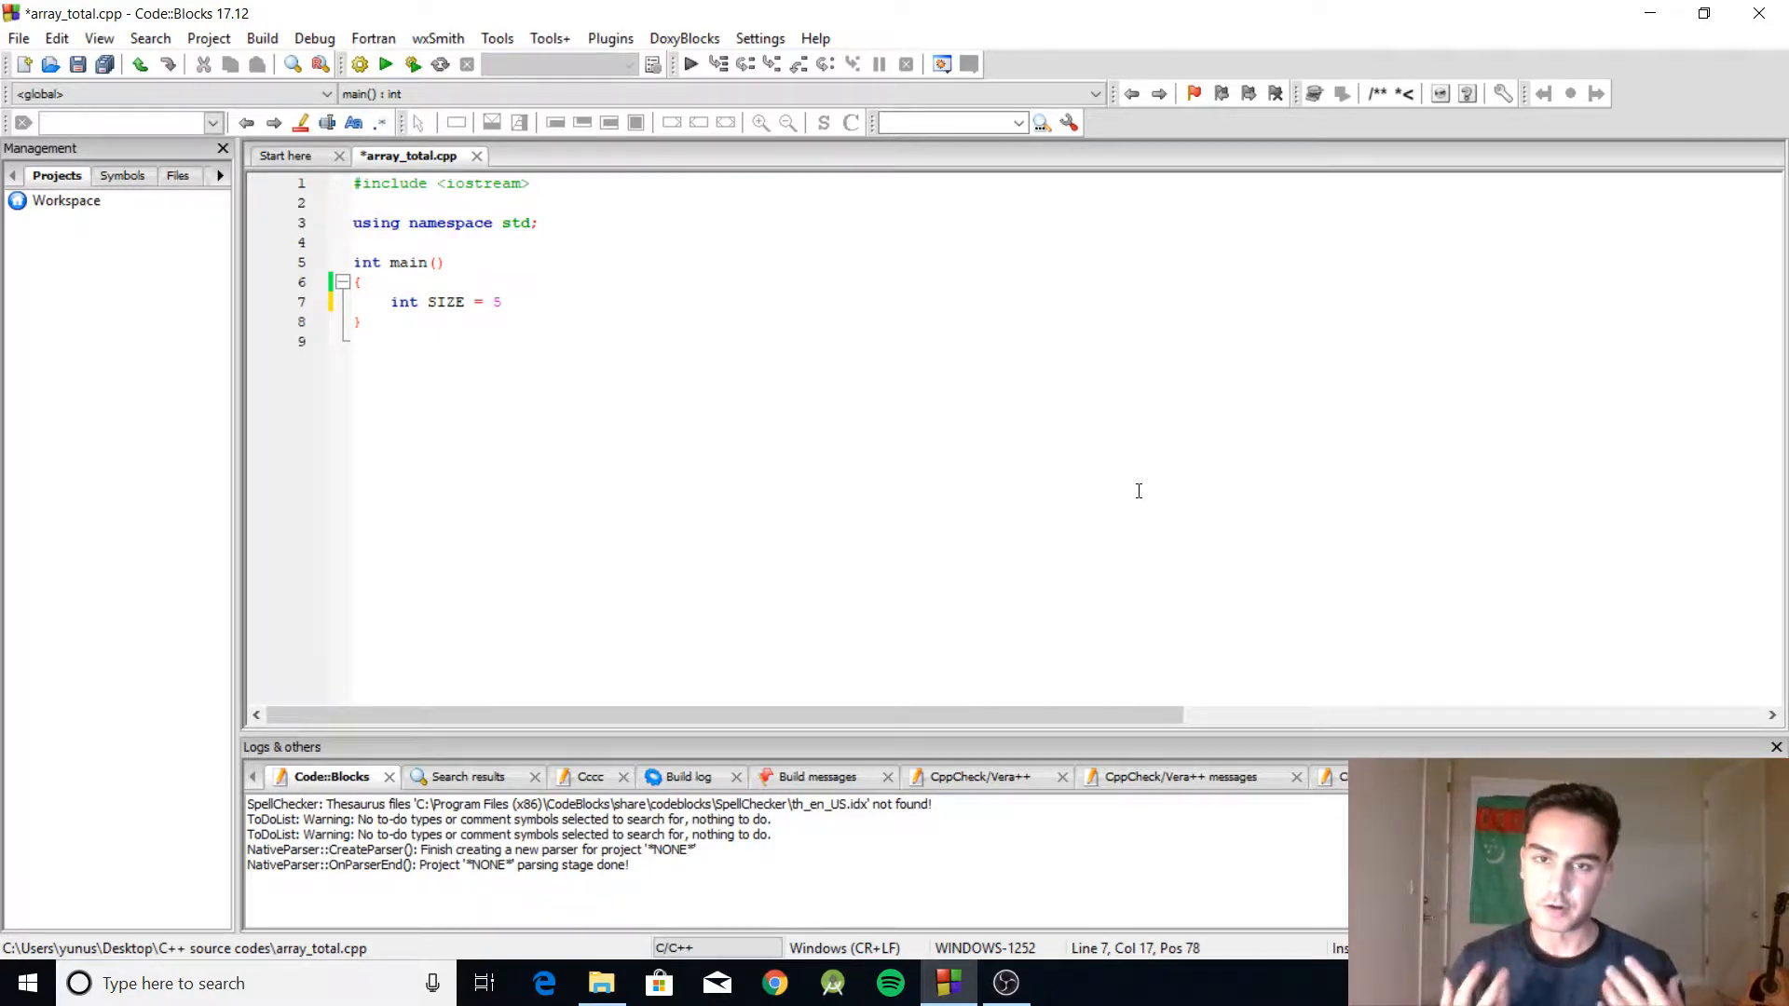
type(";")
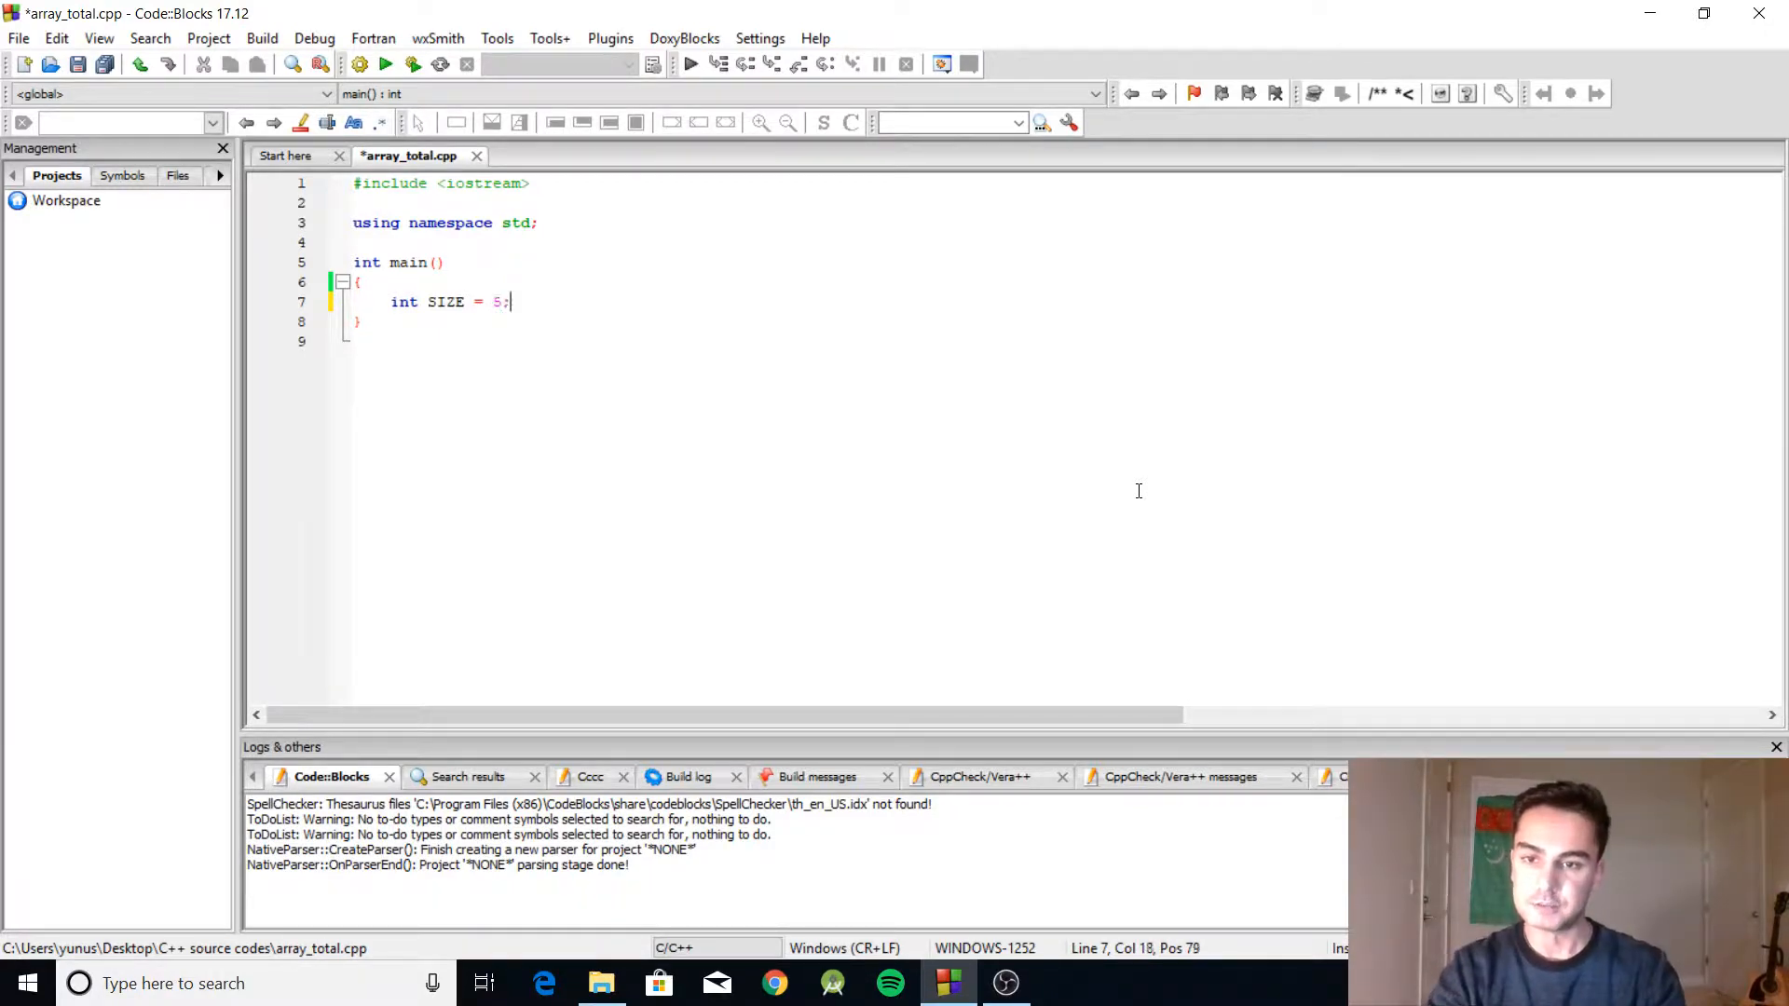
Declare the array int numbers[SIZE] = {4, 6, 2, 7, 9};
type("int")
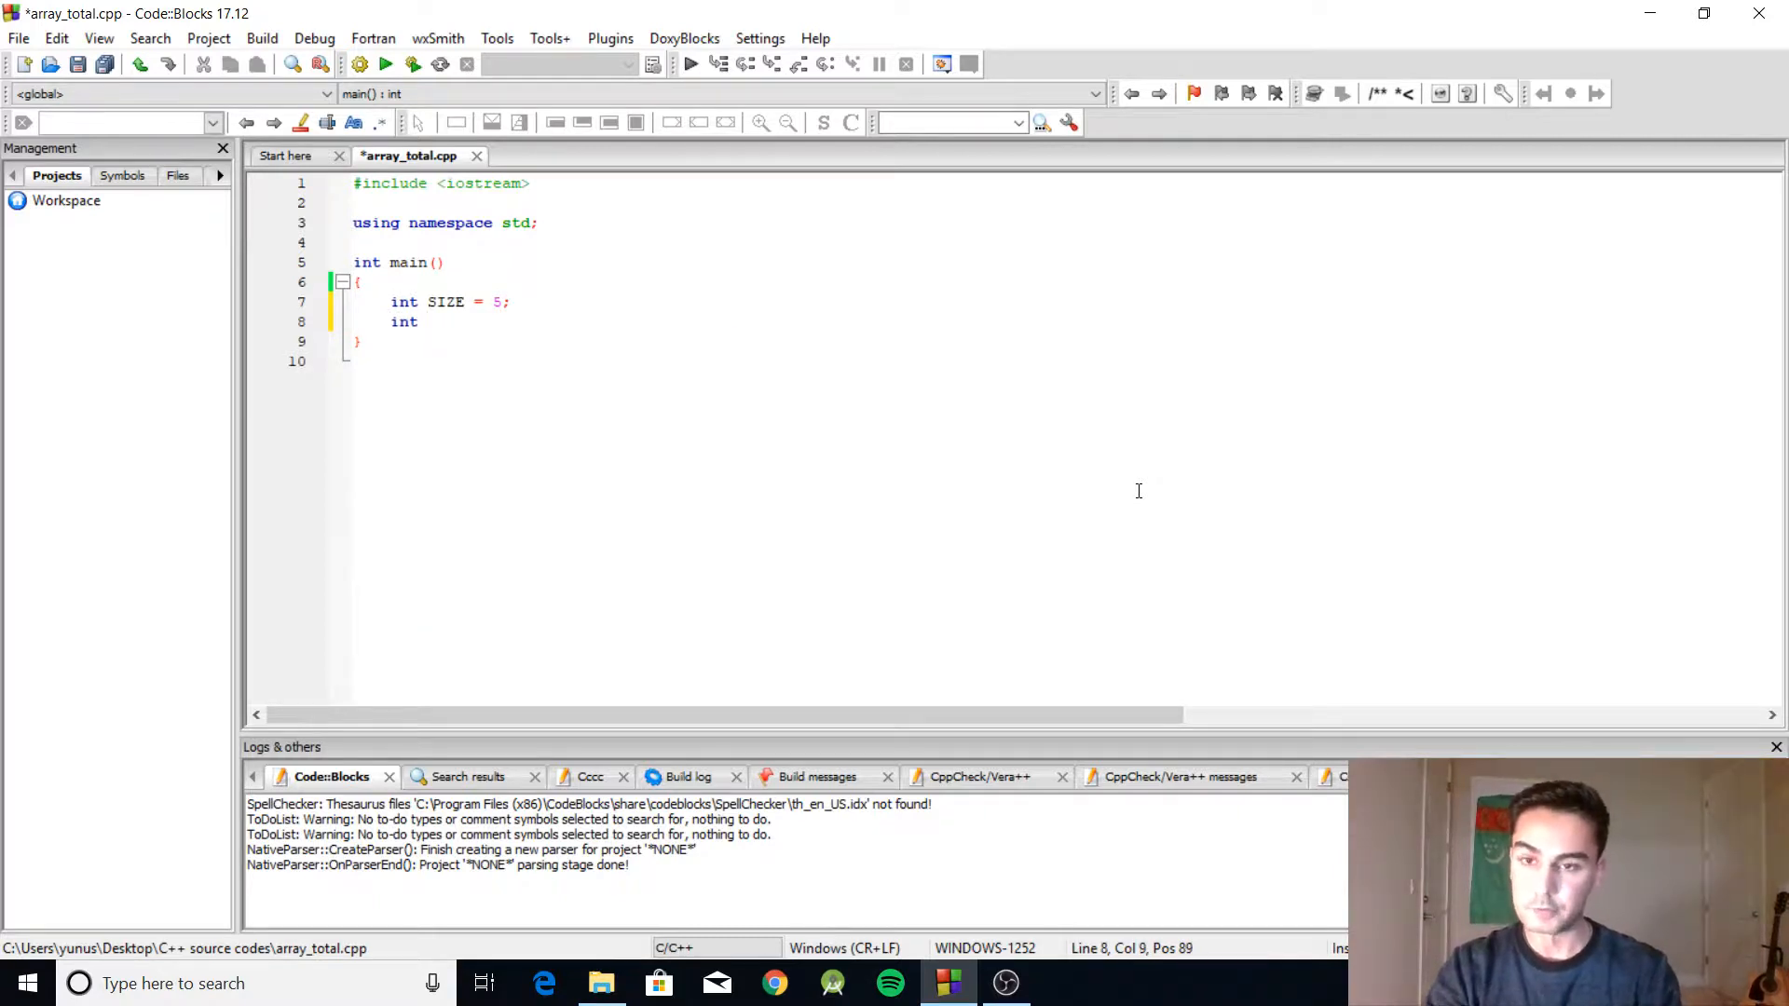
type("nu")
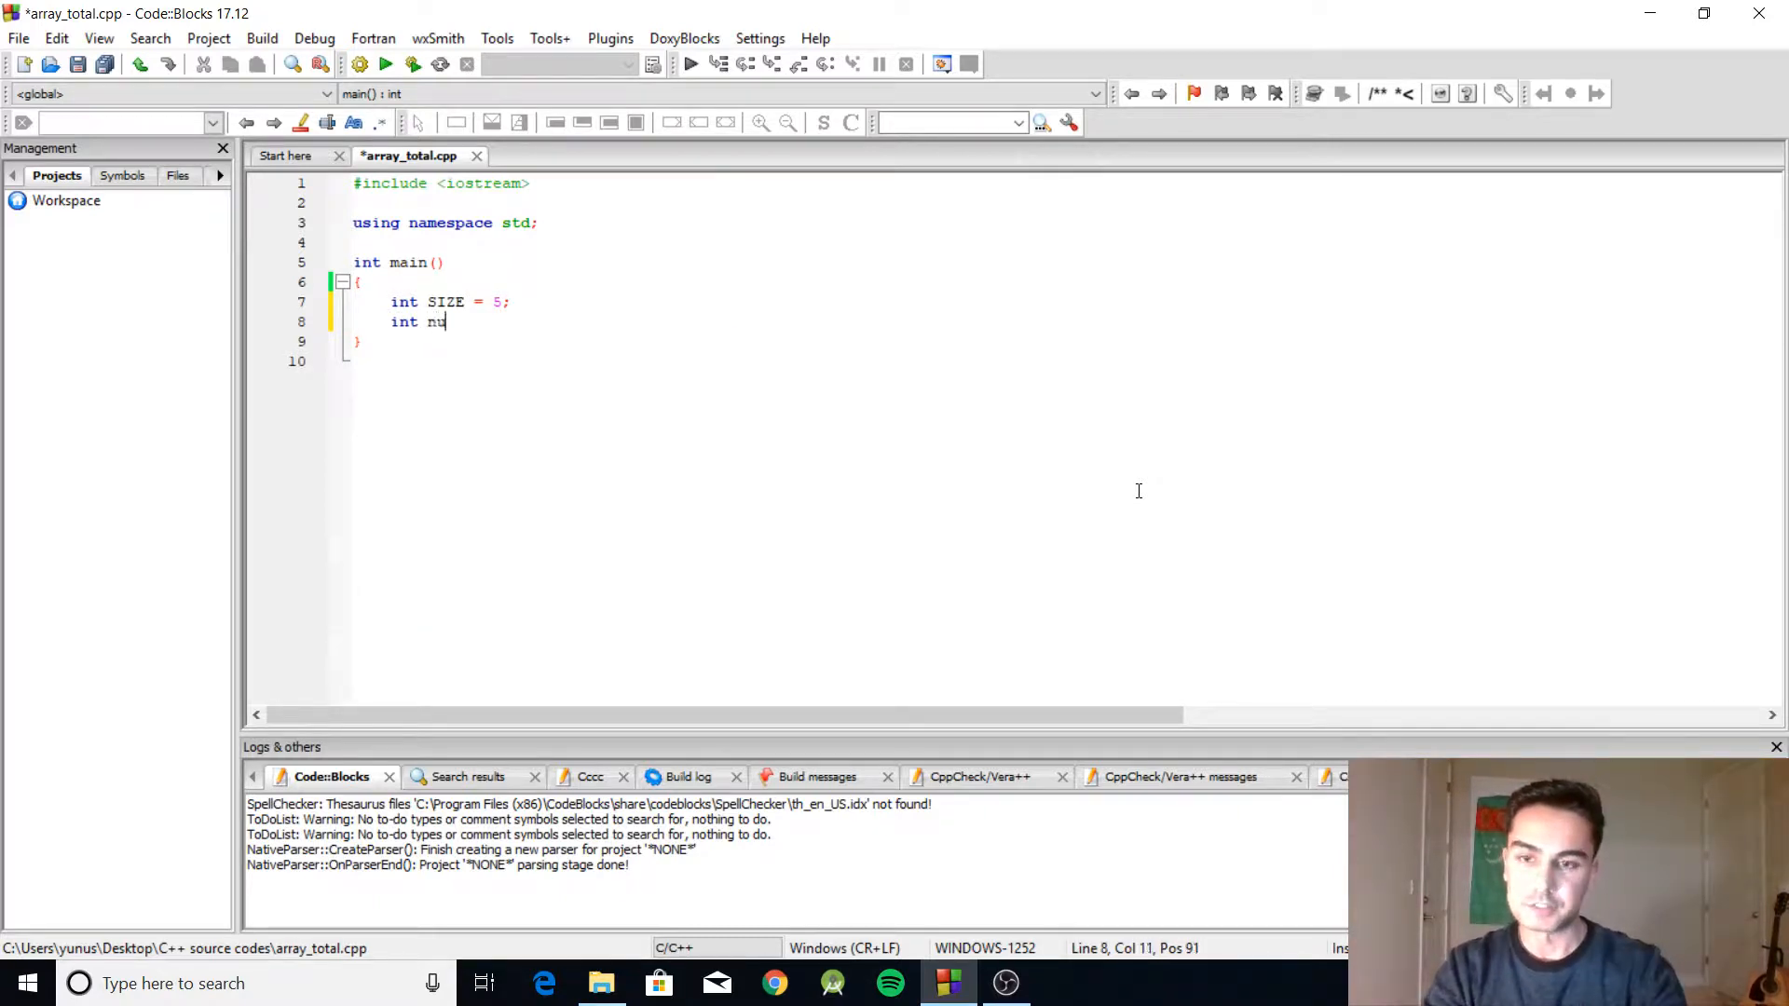
type("mbers []")
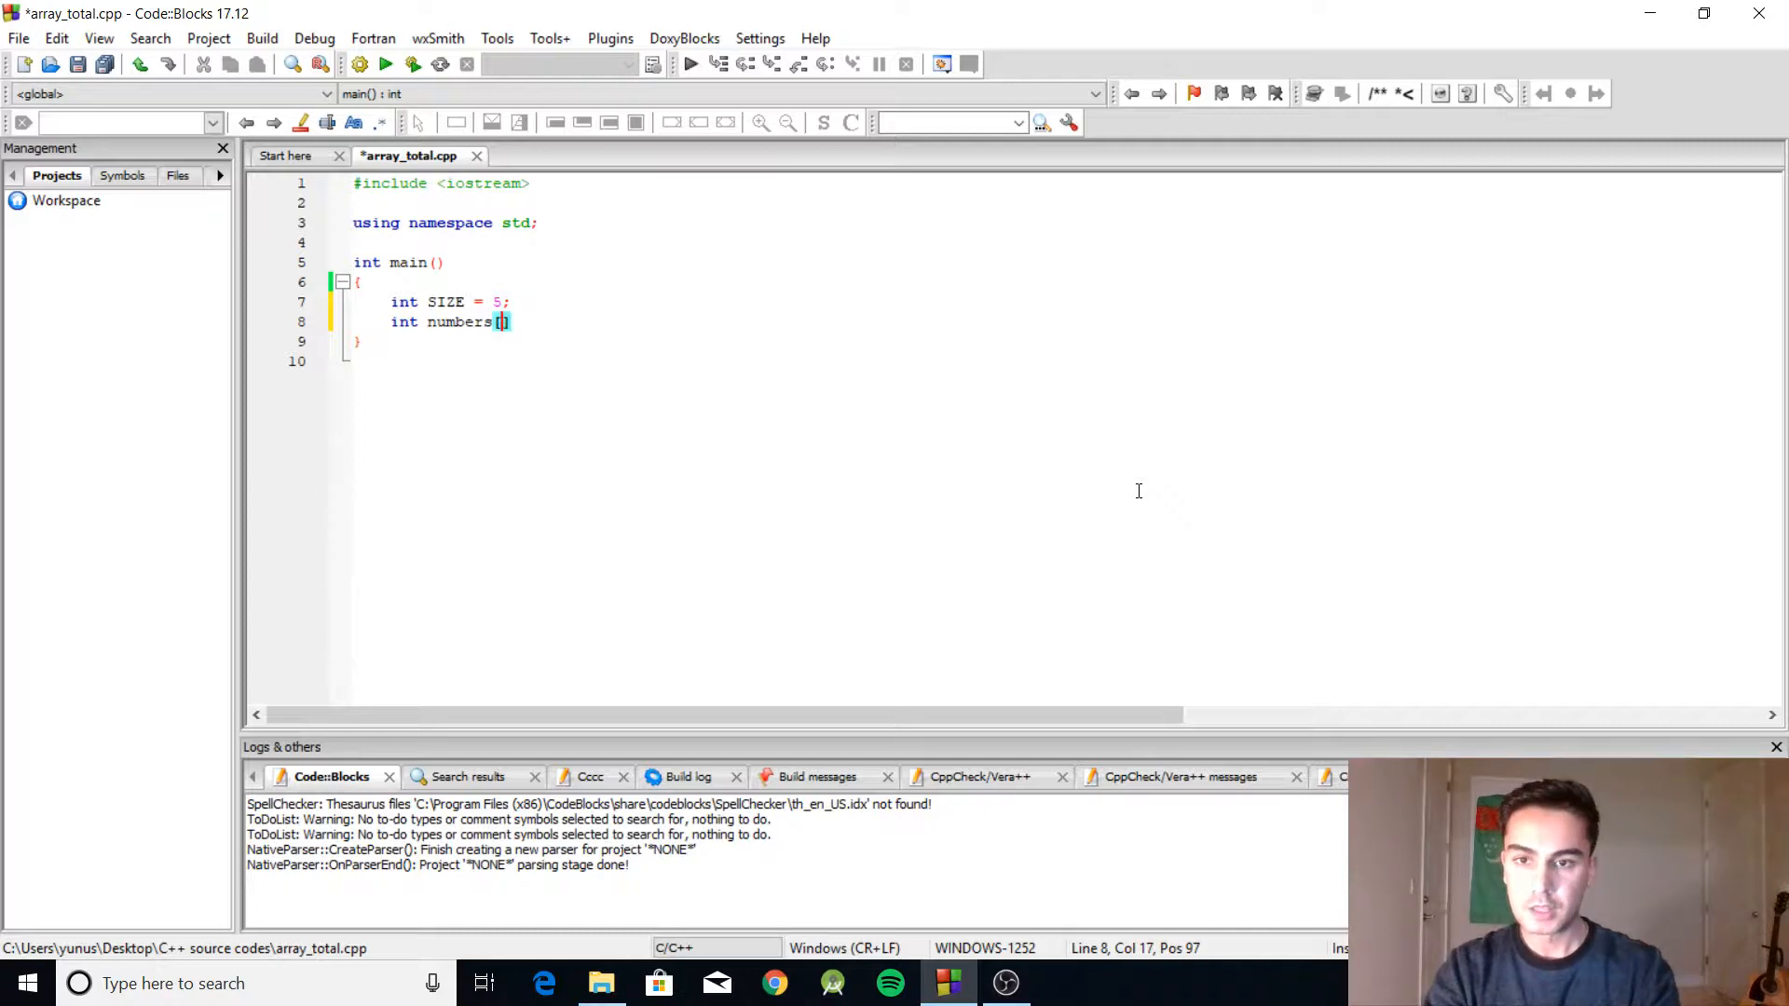
type("SIZE")
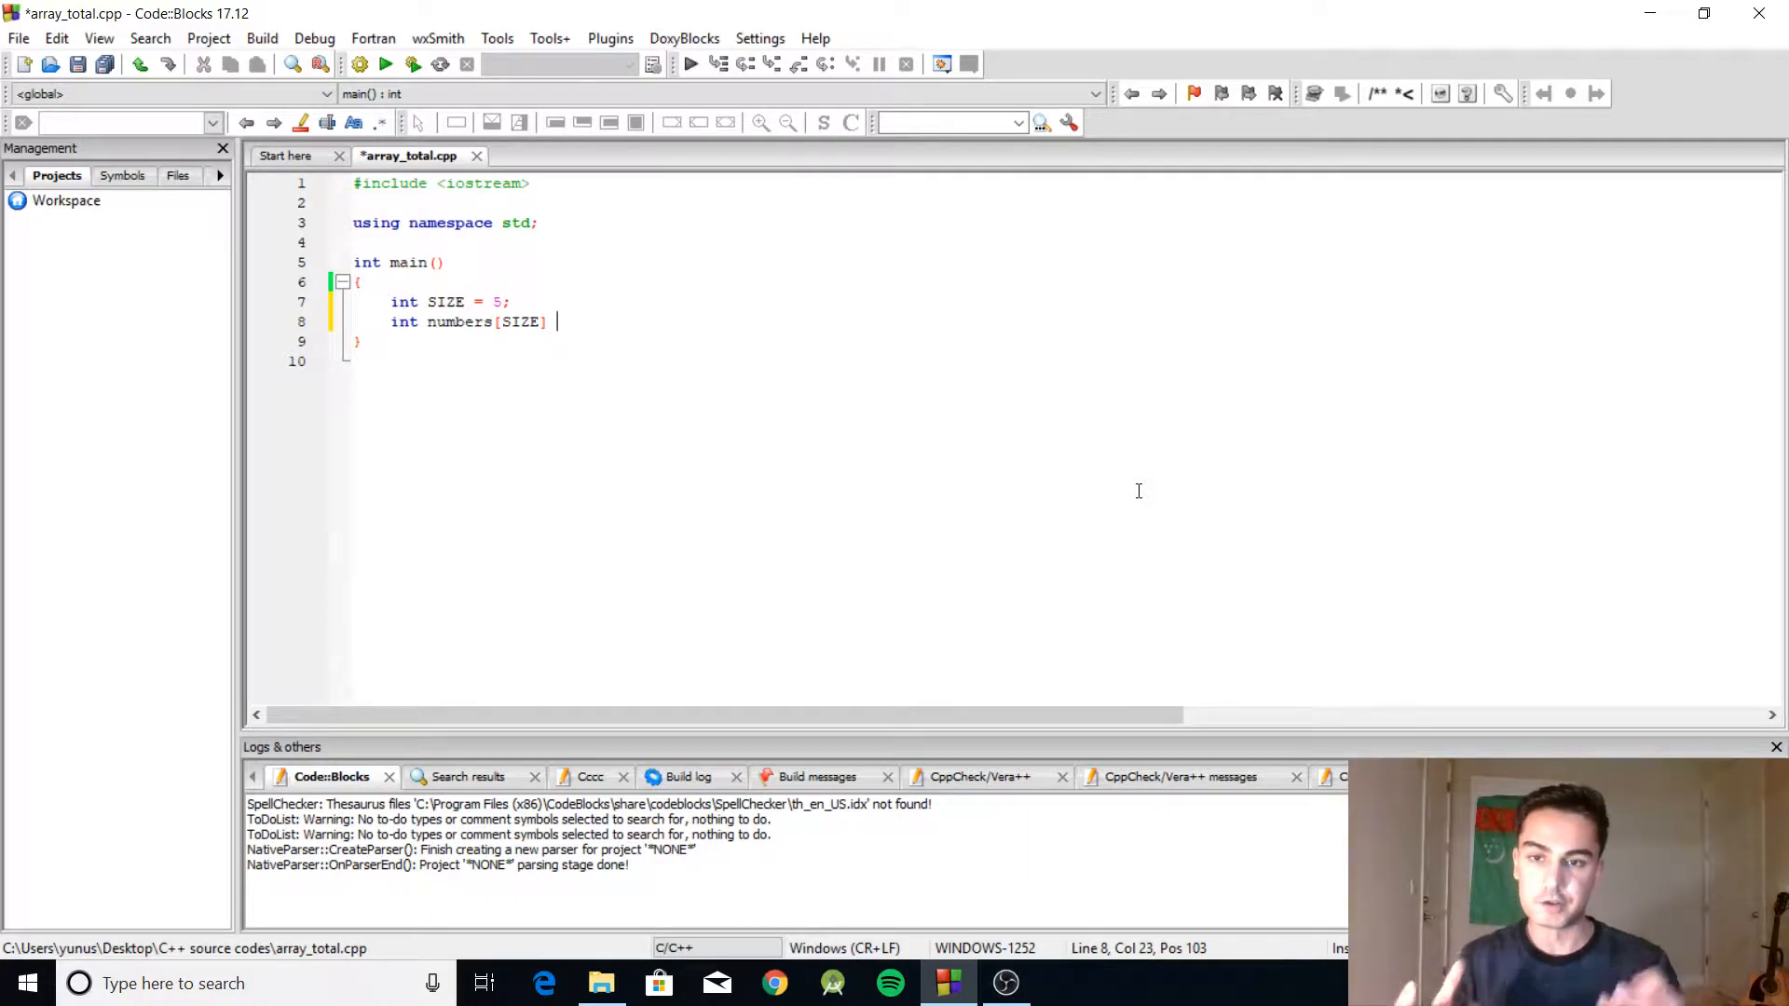
type("=")
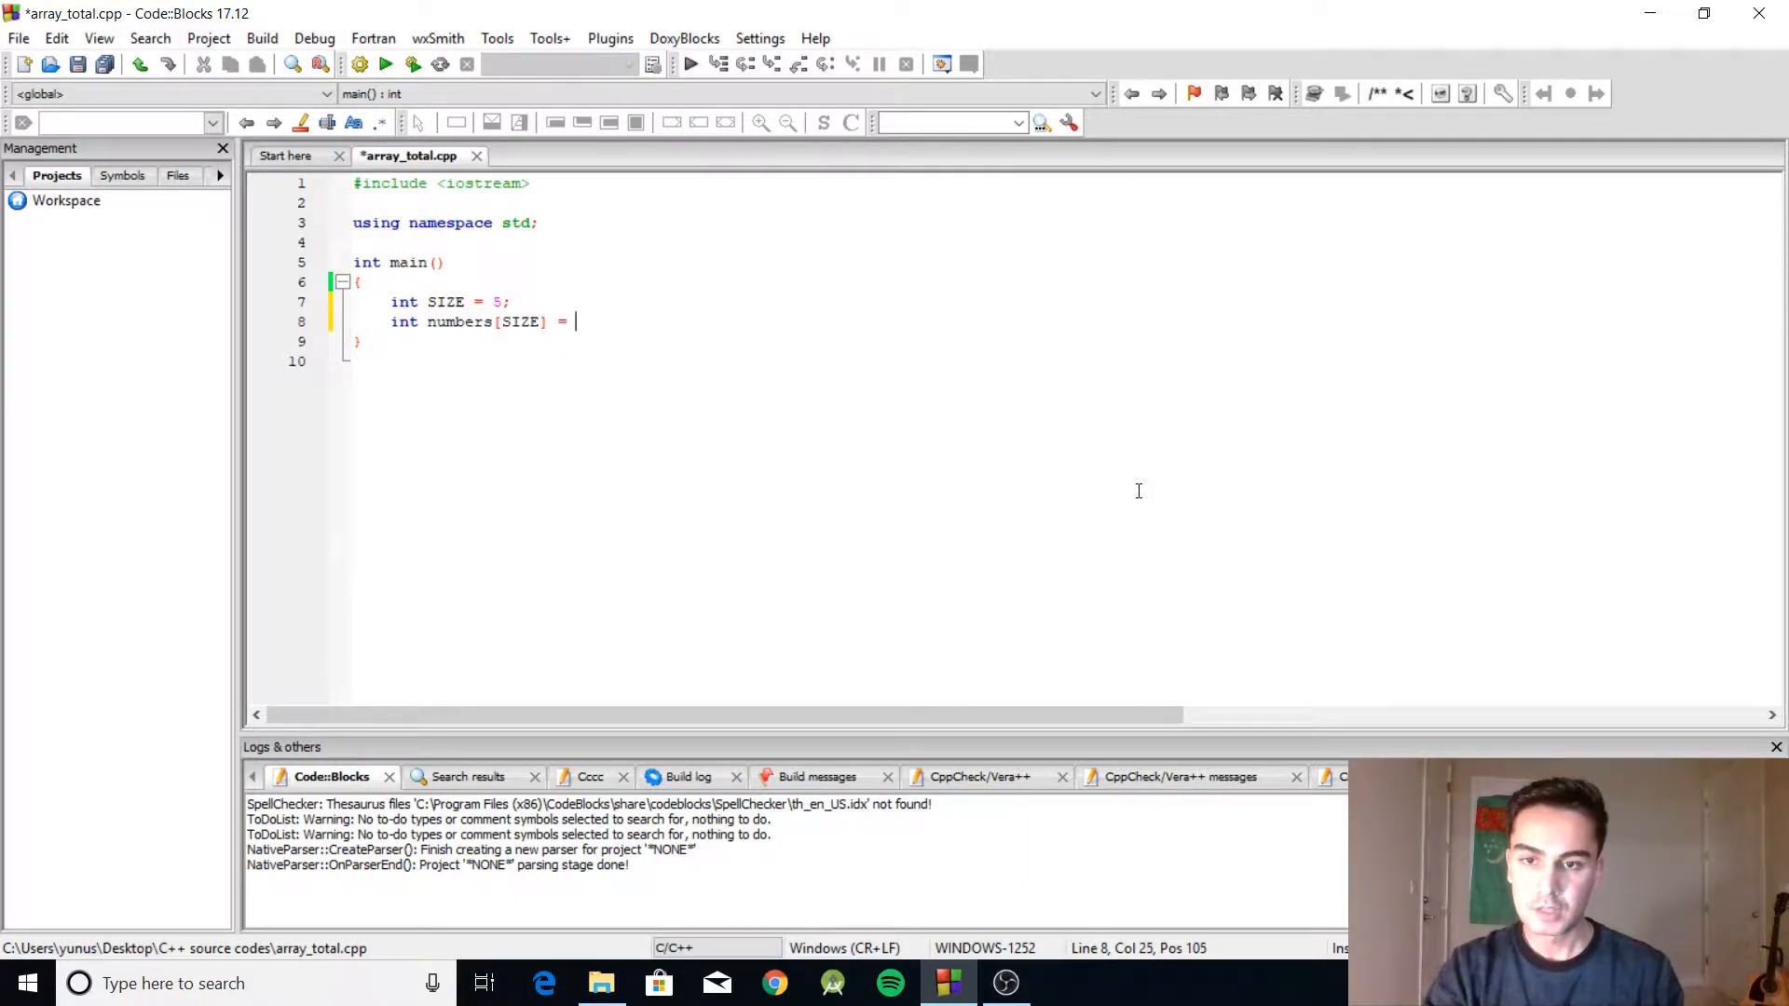
type("{")
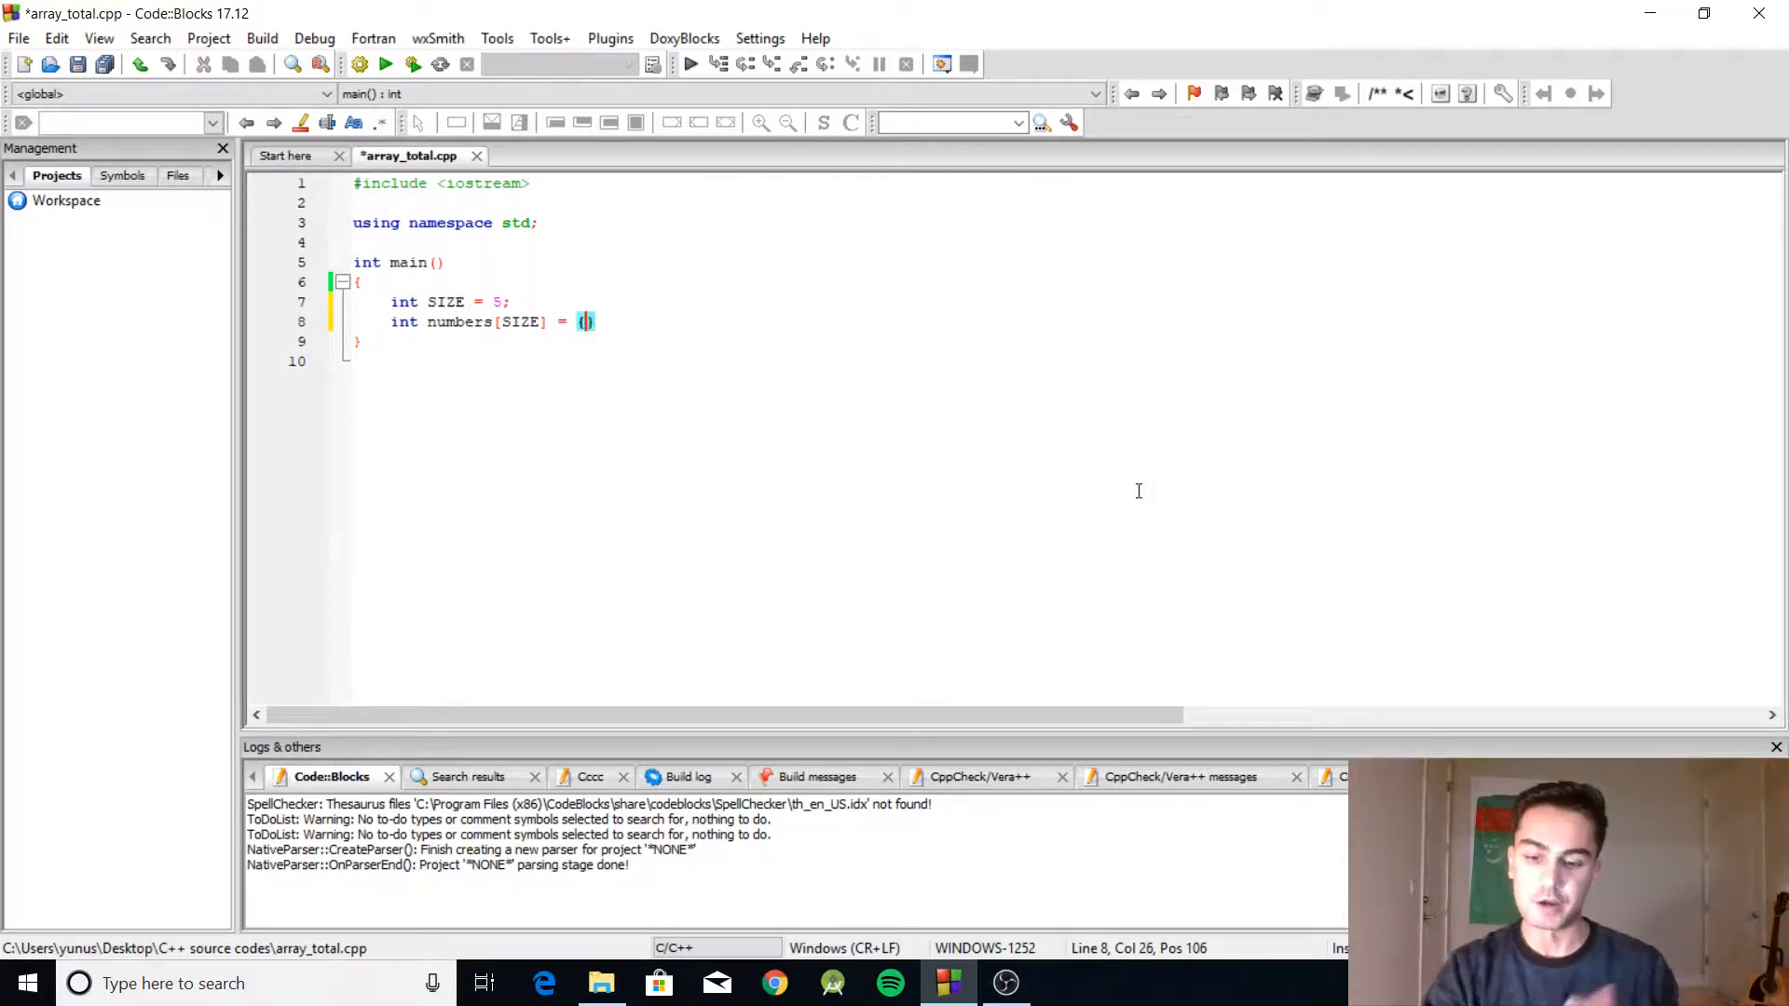
type("4,")
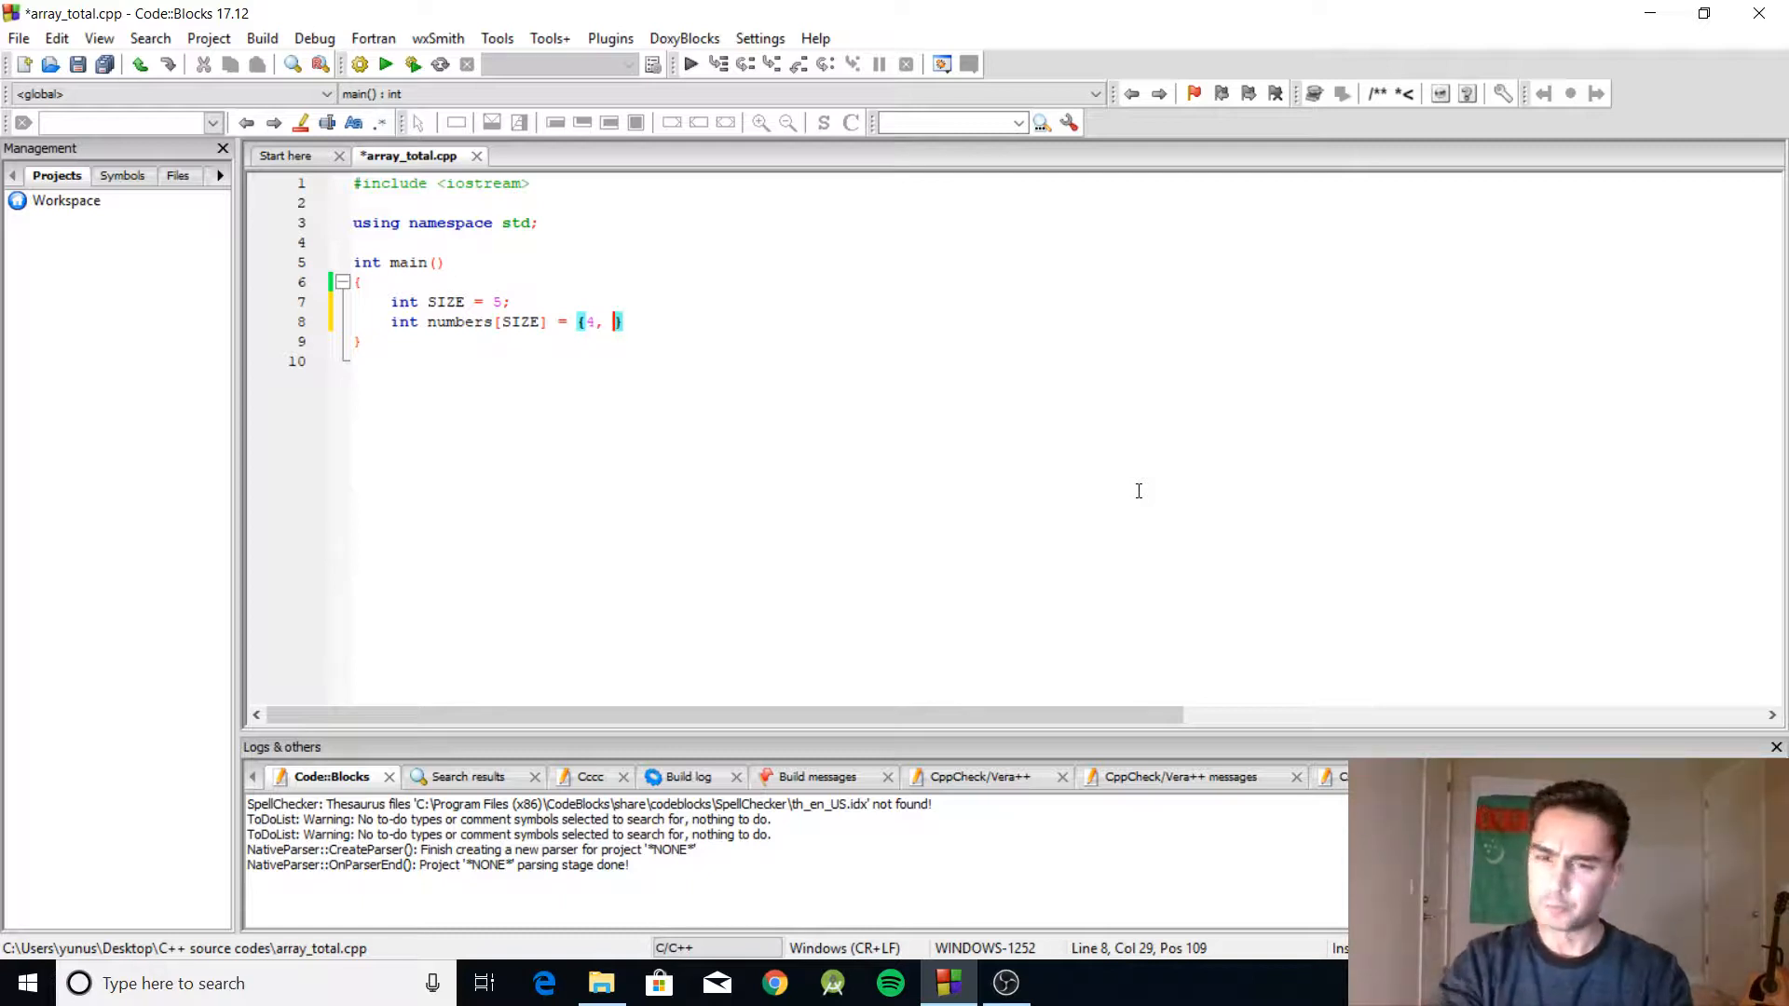
type("6, 2, 7,")
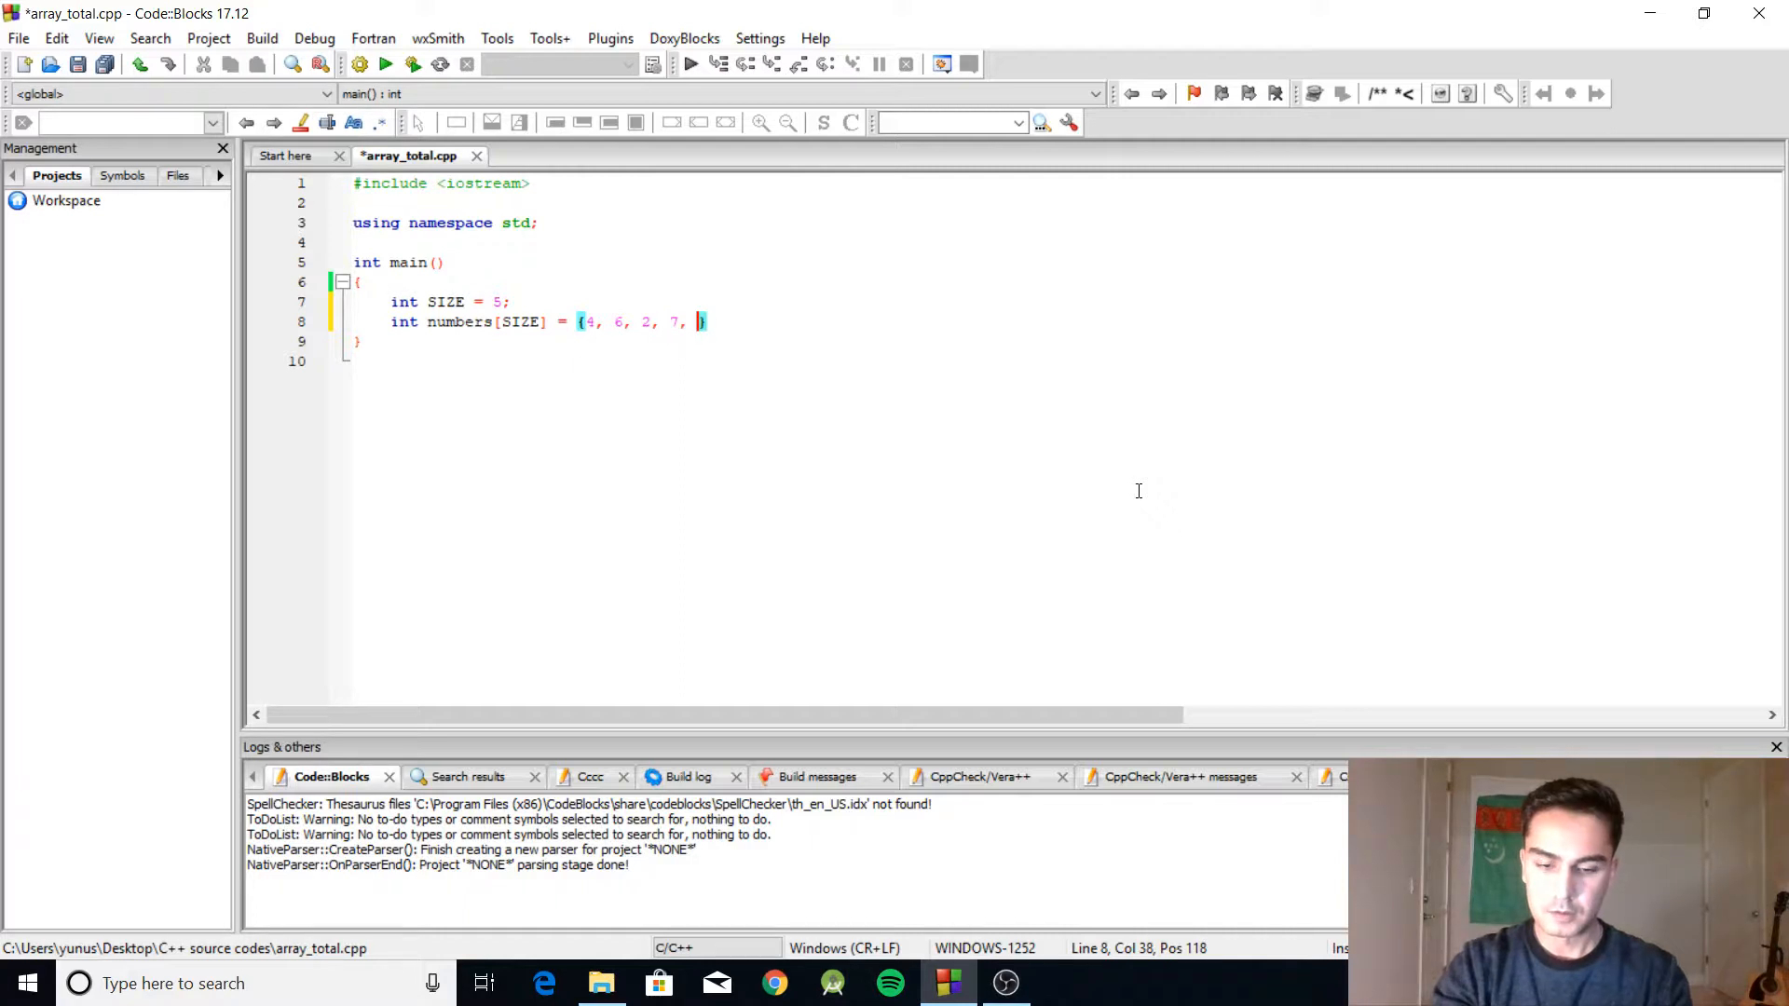
type("9};")
type("for(i")
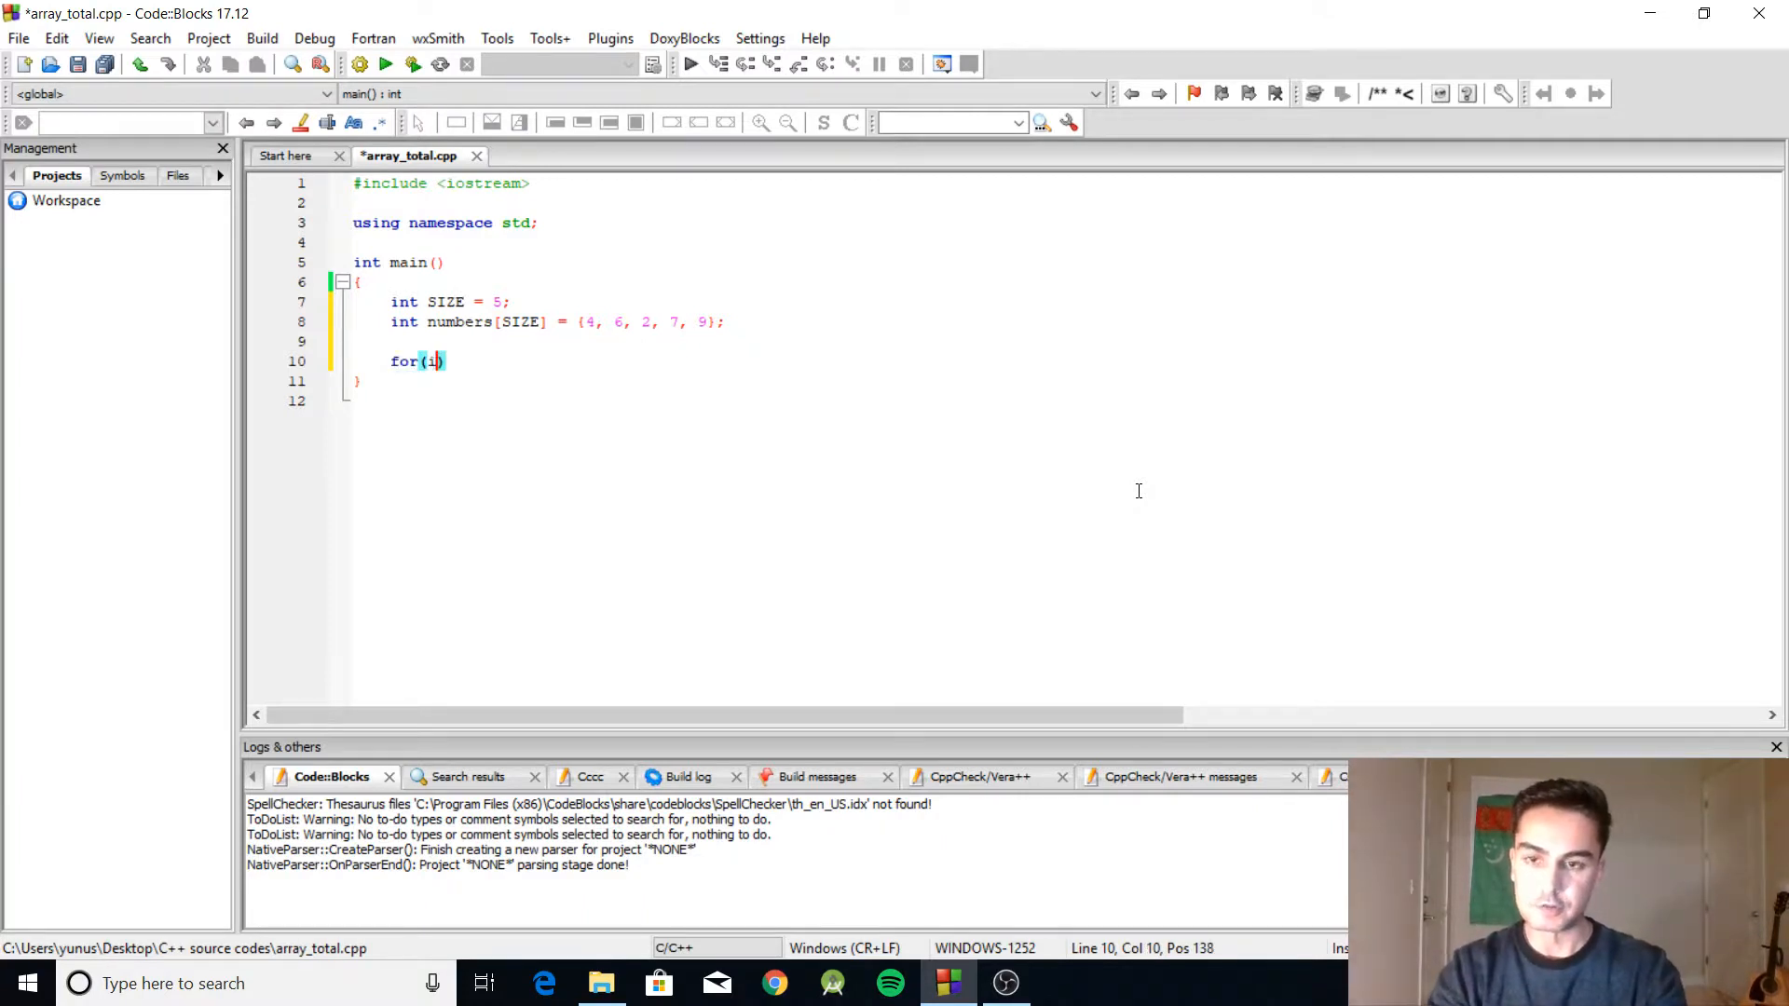
Write the loop header for(int i = 0; i < SIZE; i++) below the array
type("nt i = 0")
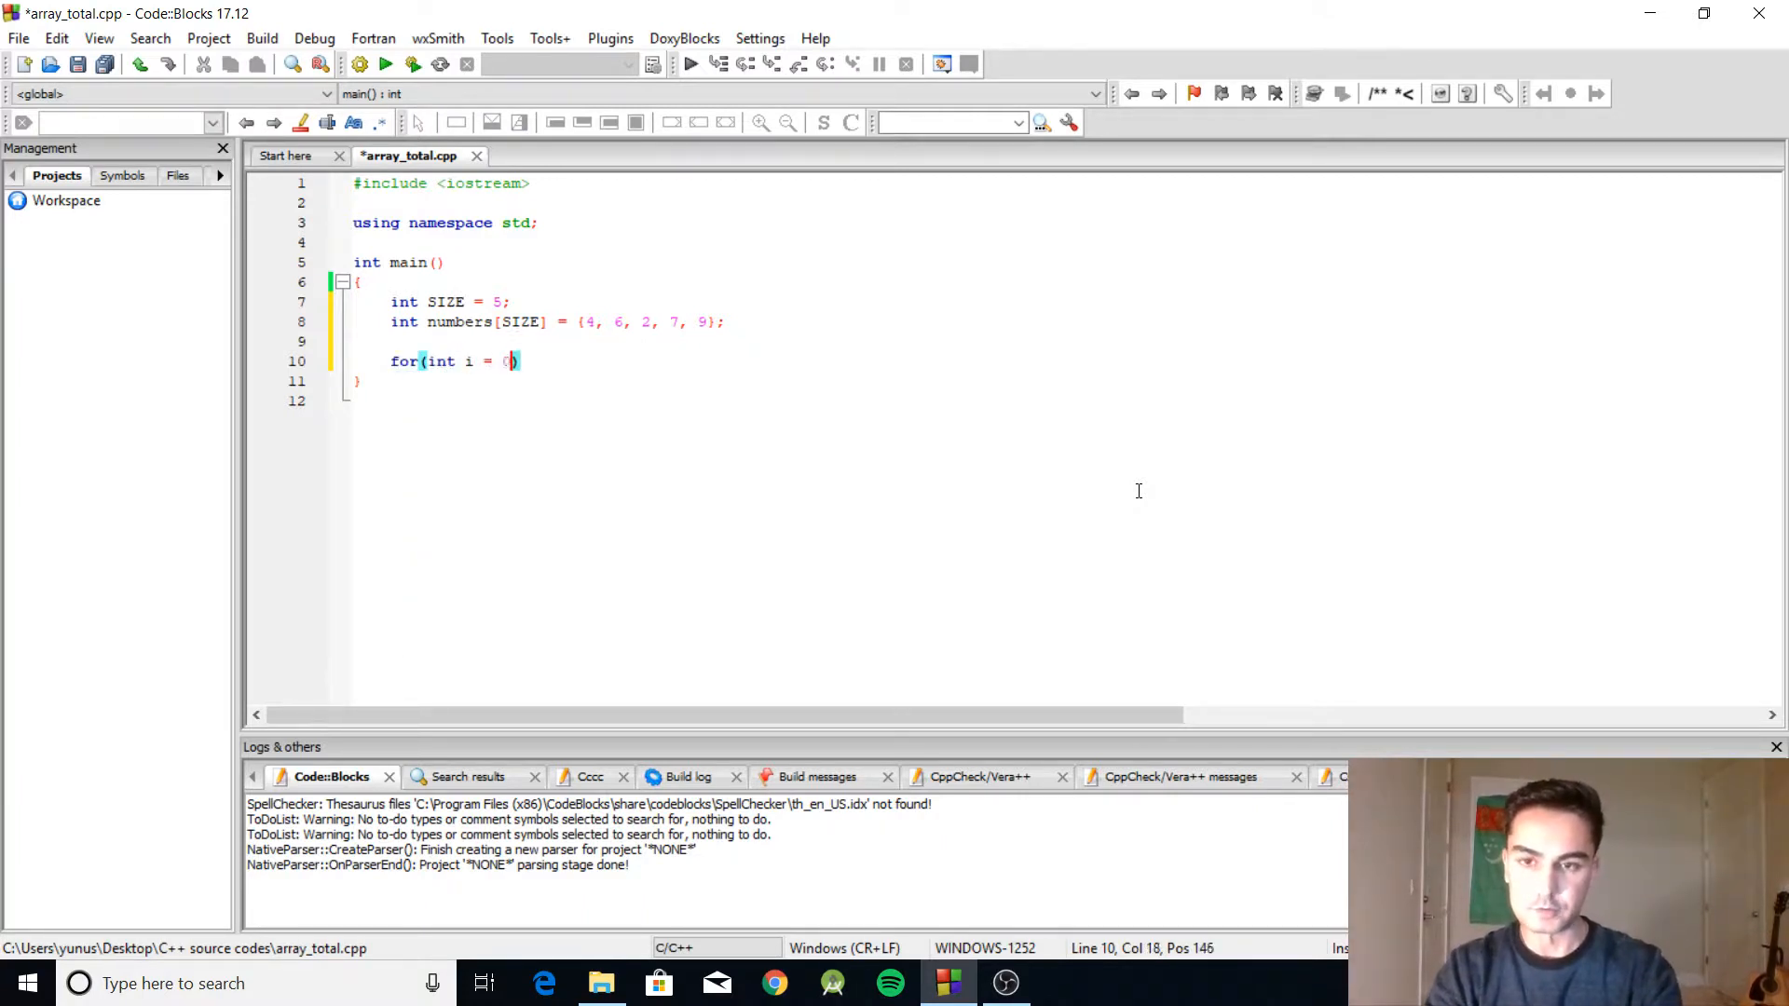
type("0; i")
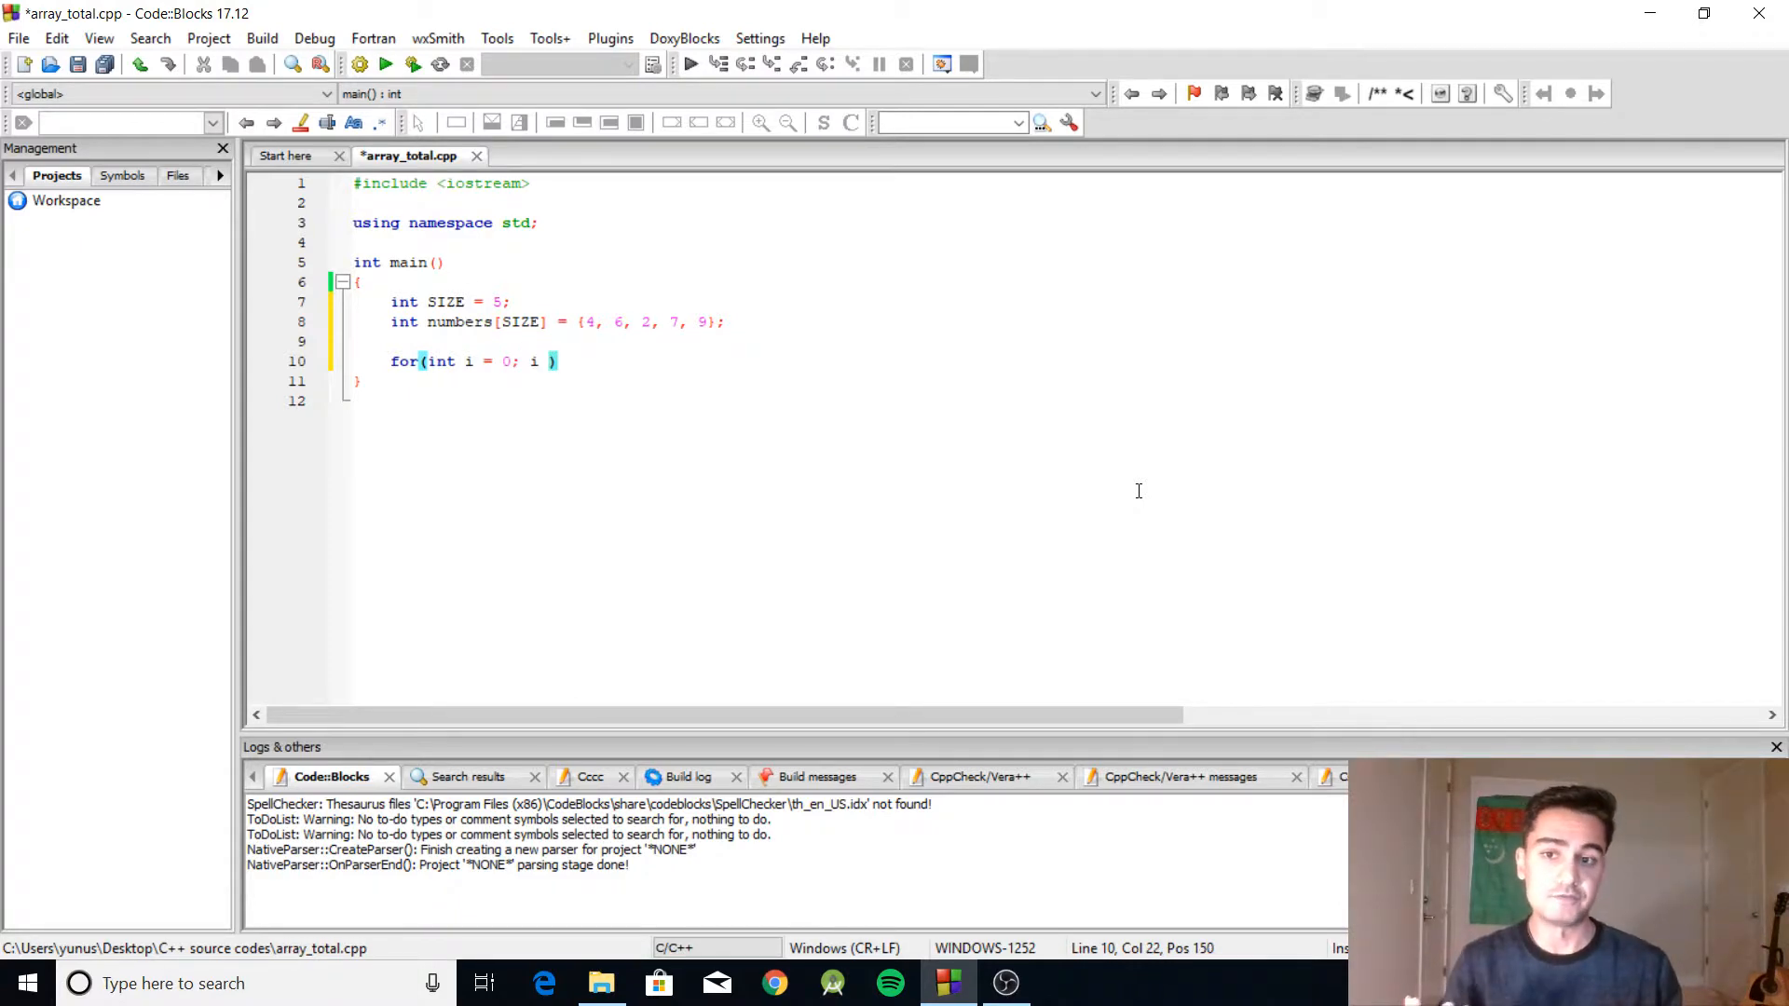
type("< 5")
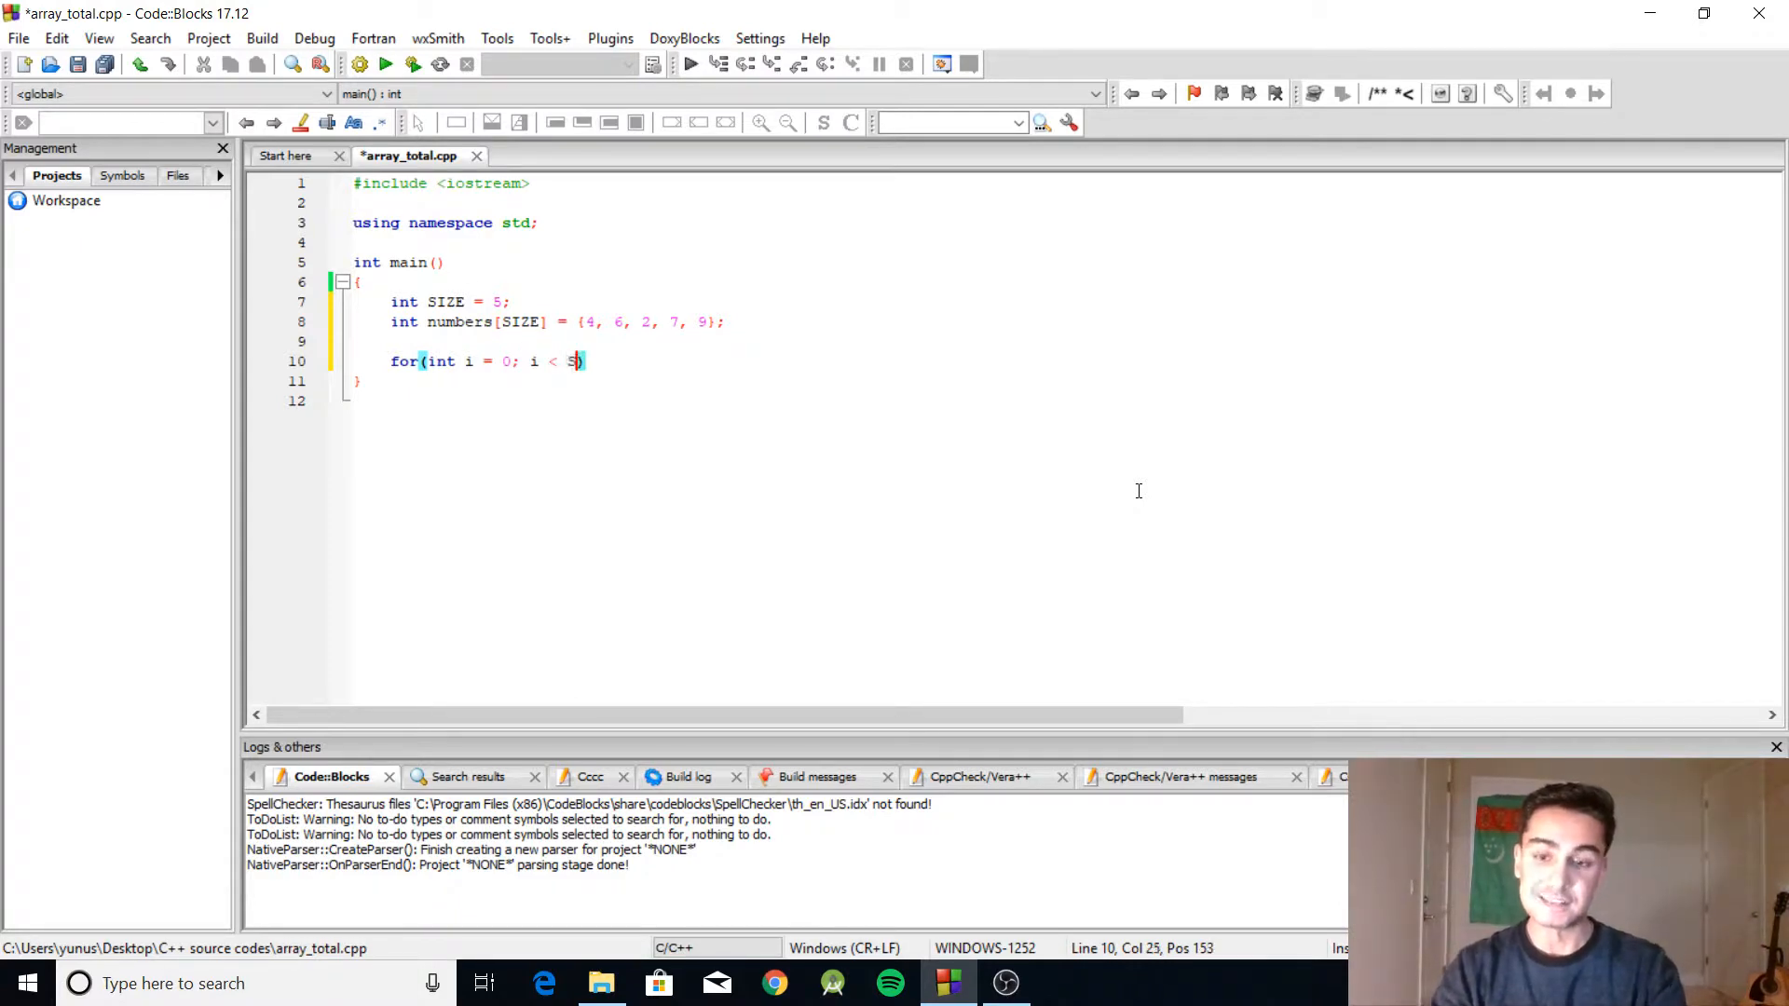
type("IZE;")
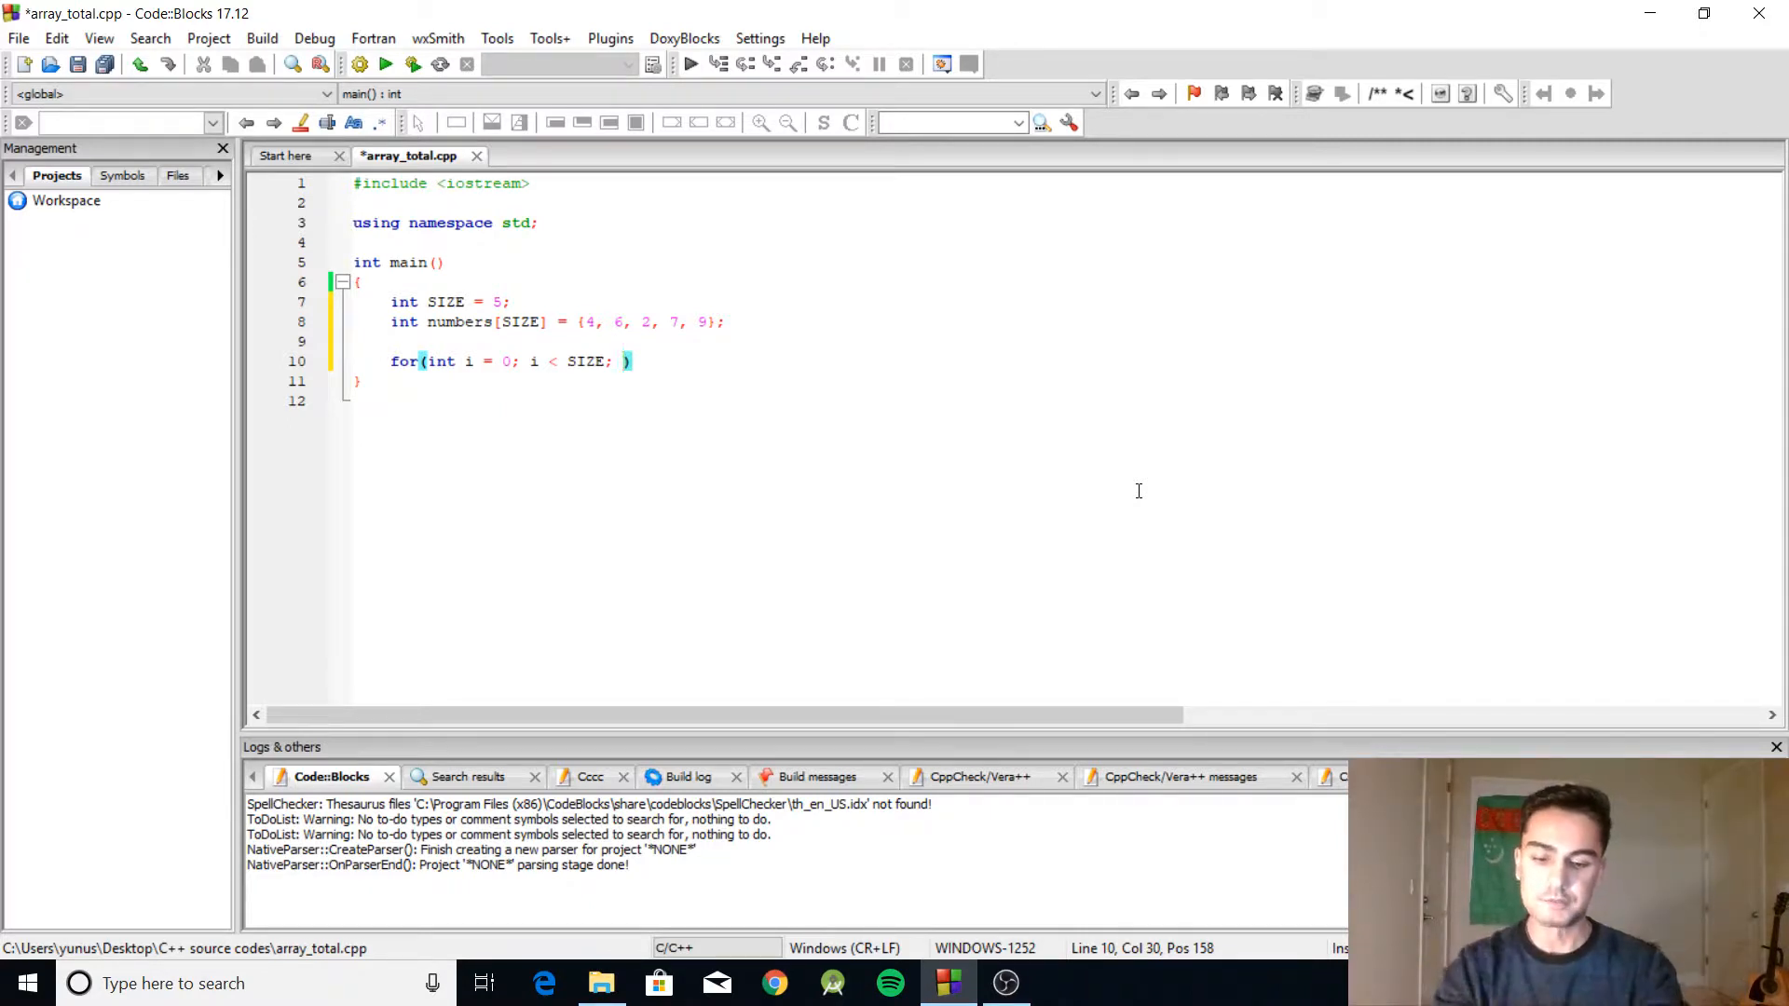
type("i++")
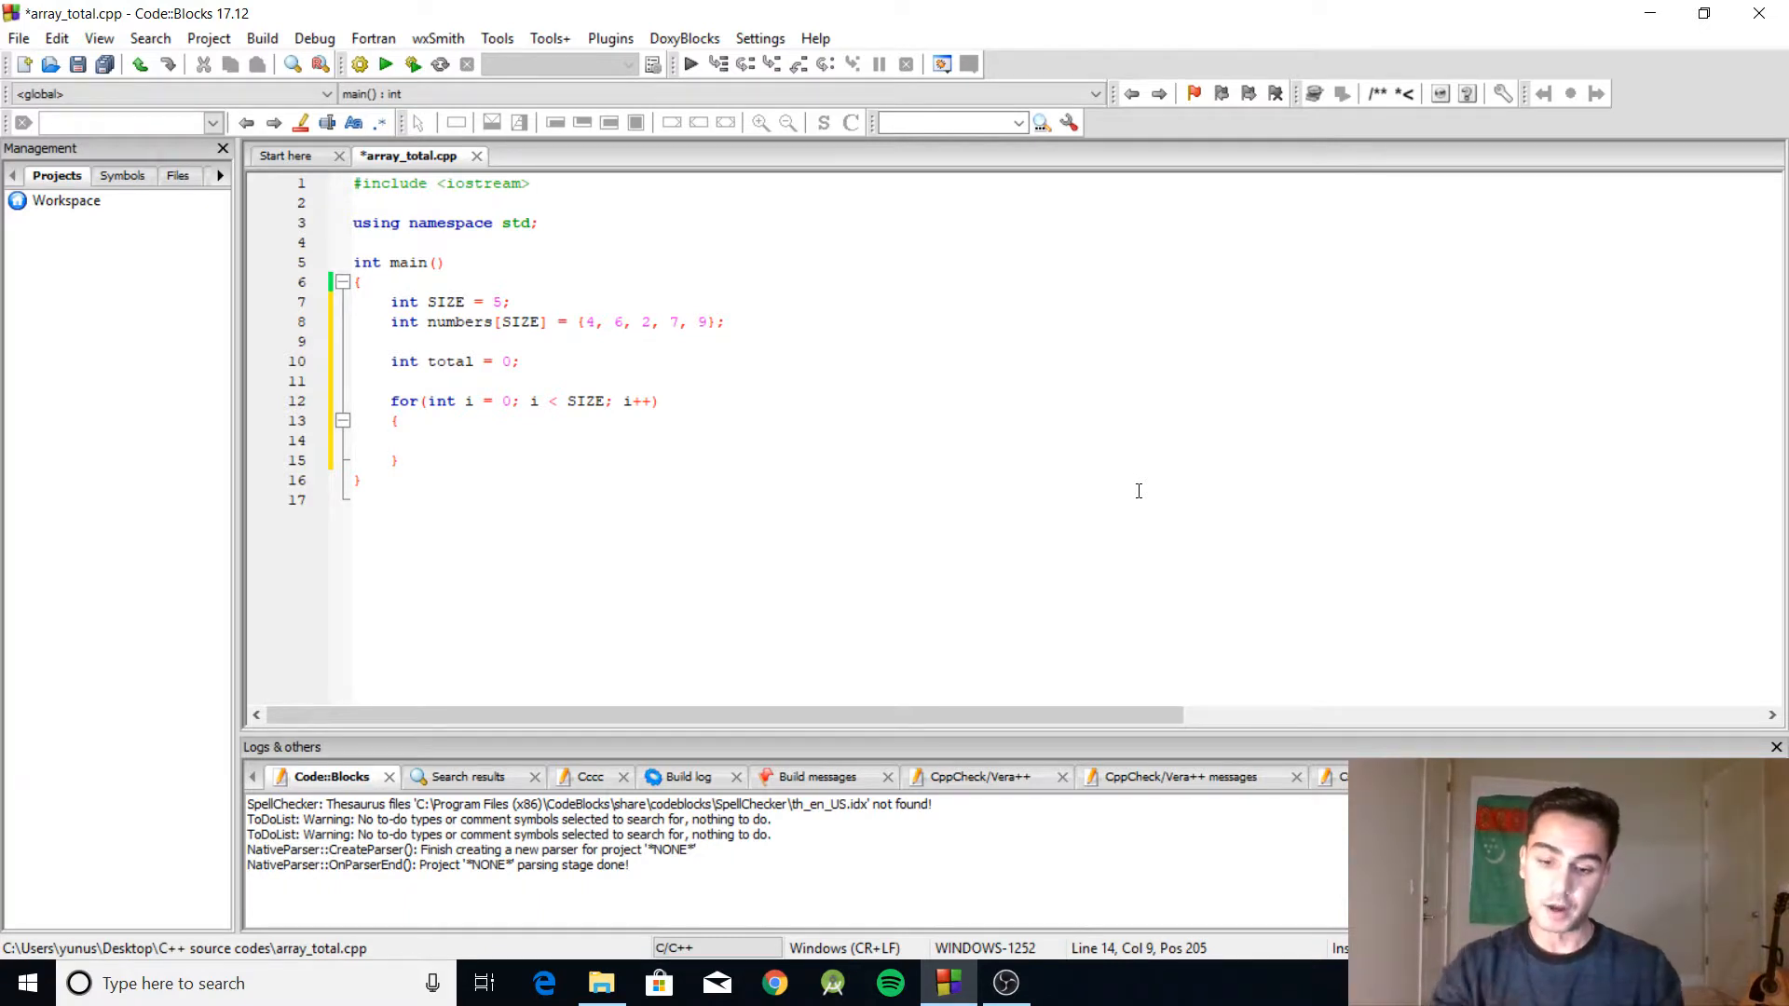
Fill the loop body with total = total + numbers[i];
type("total")
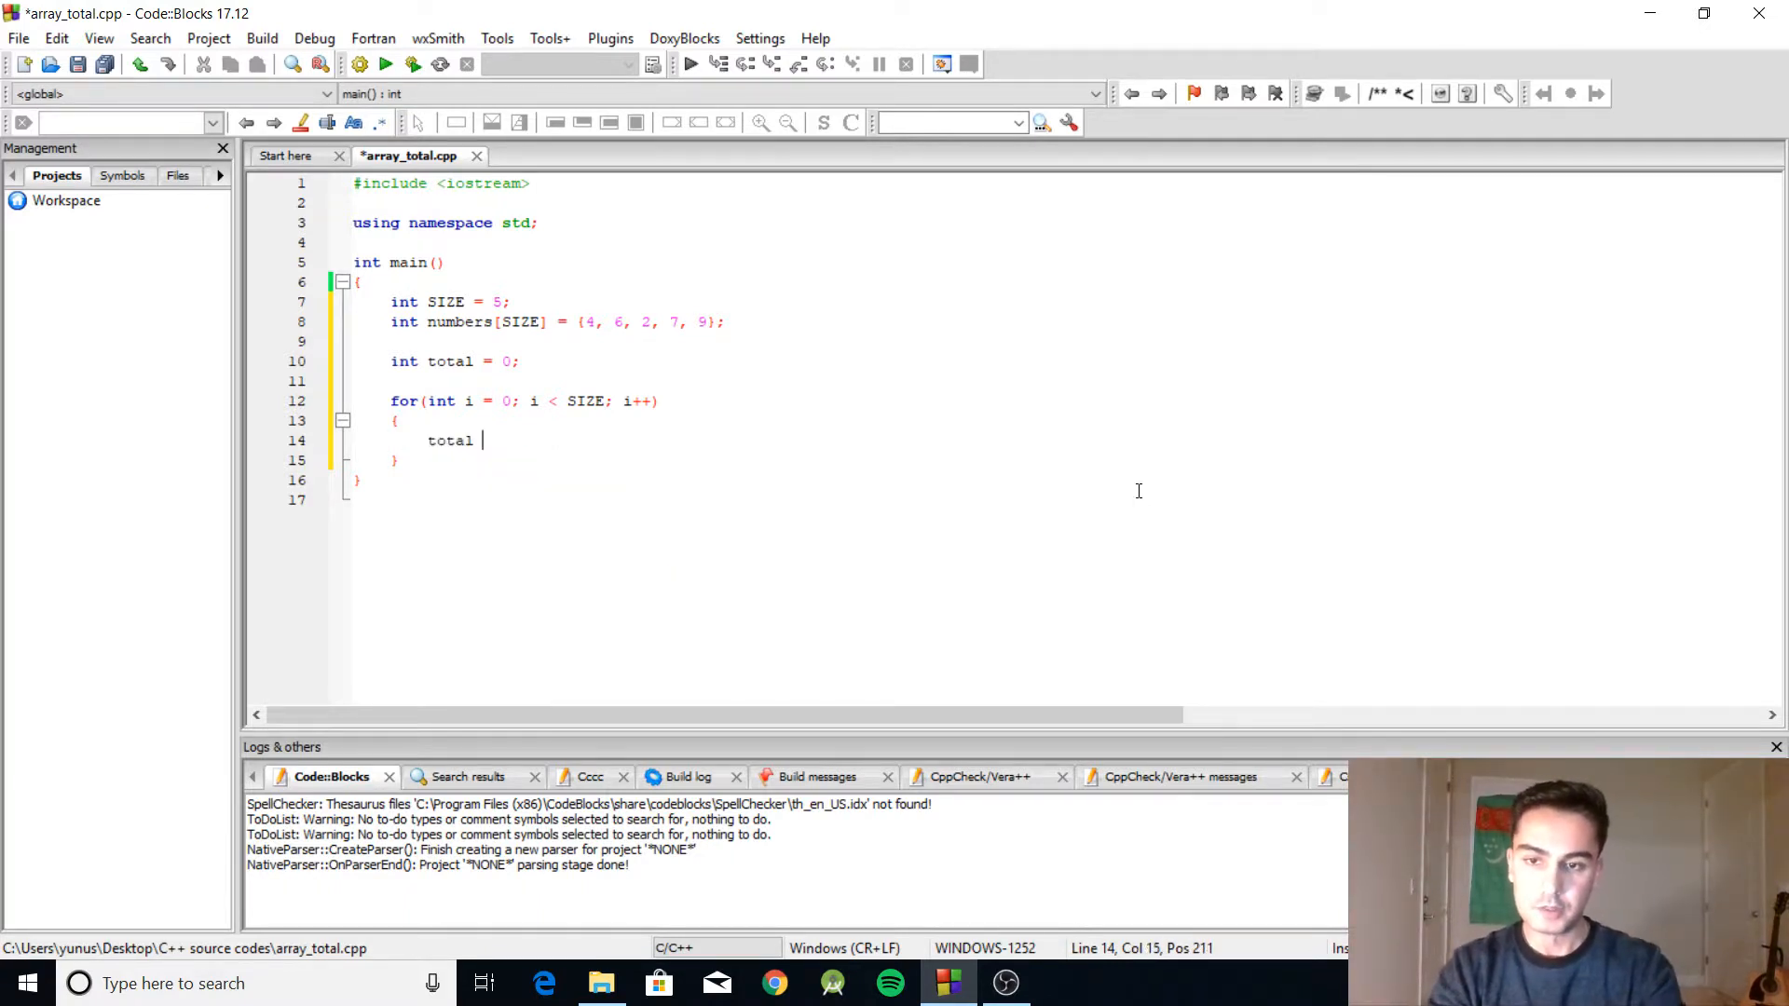
type("= total")
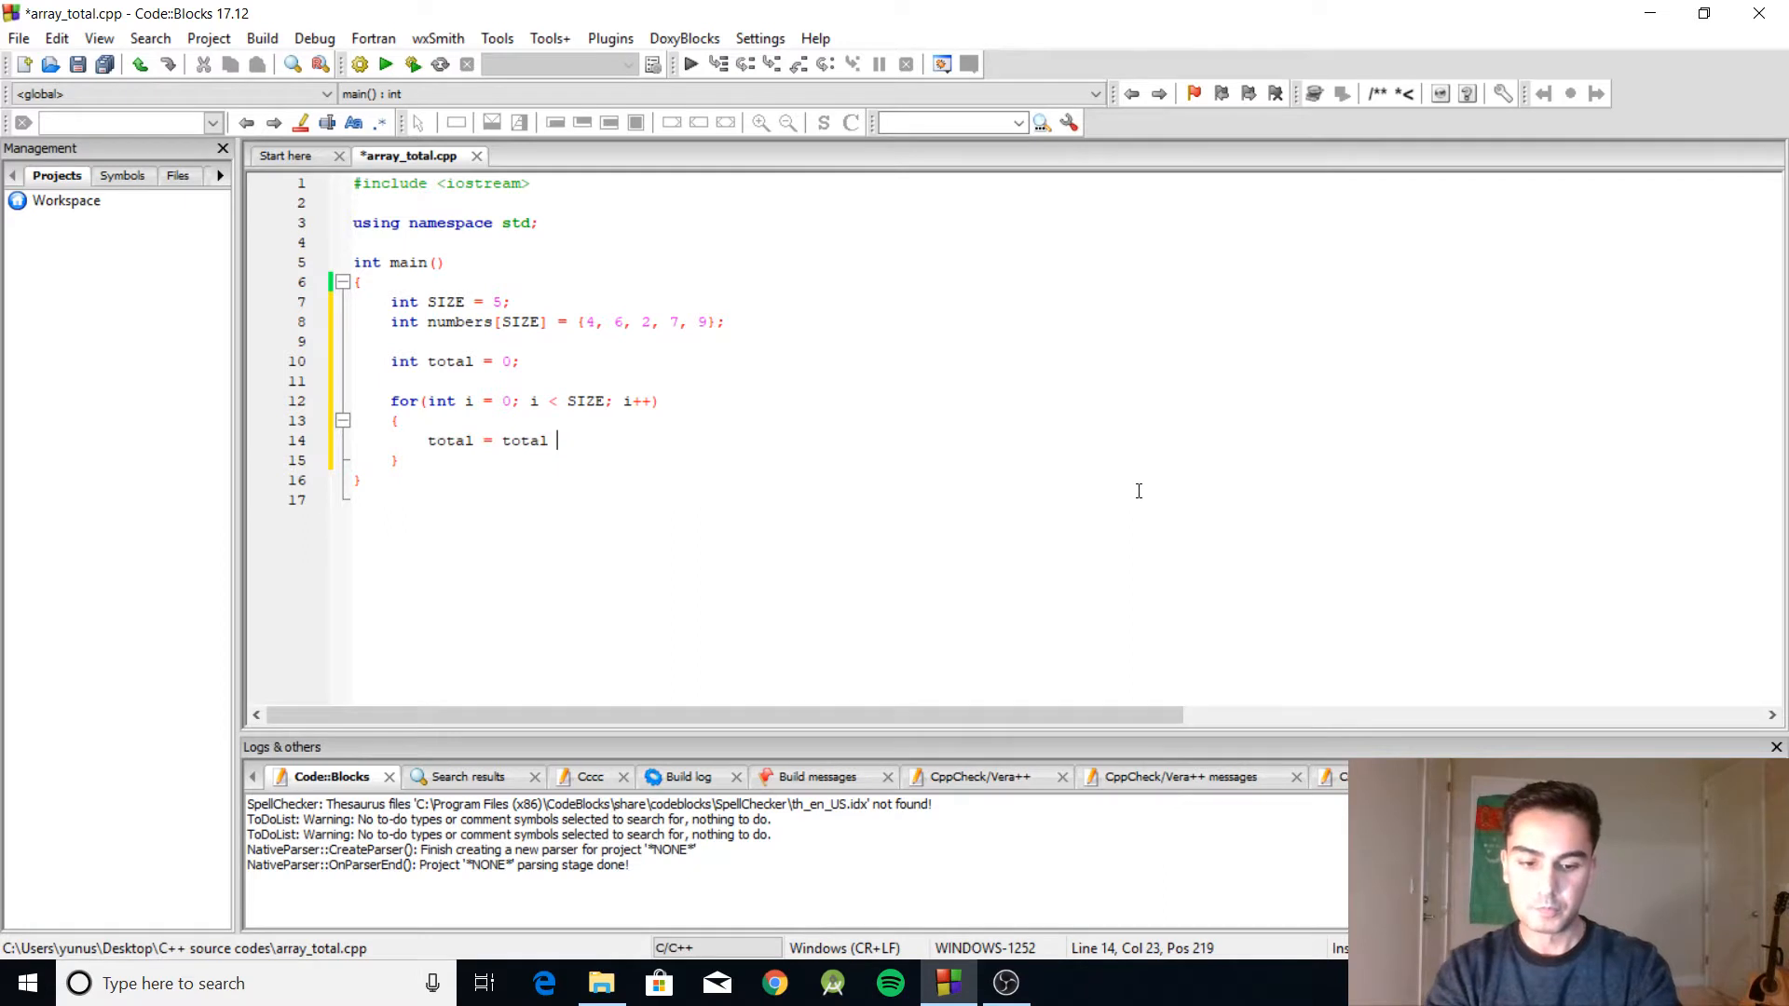
type("+")
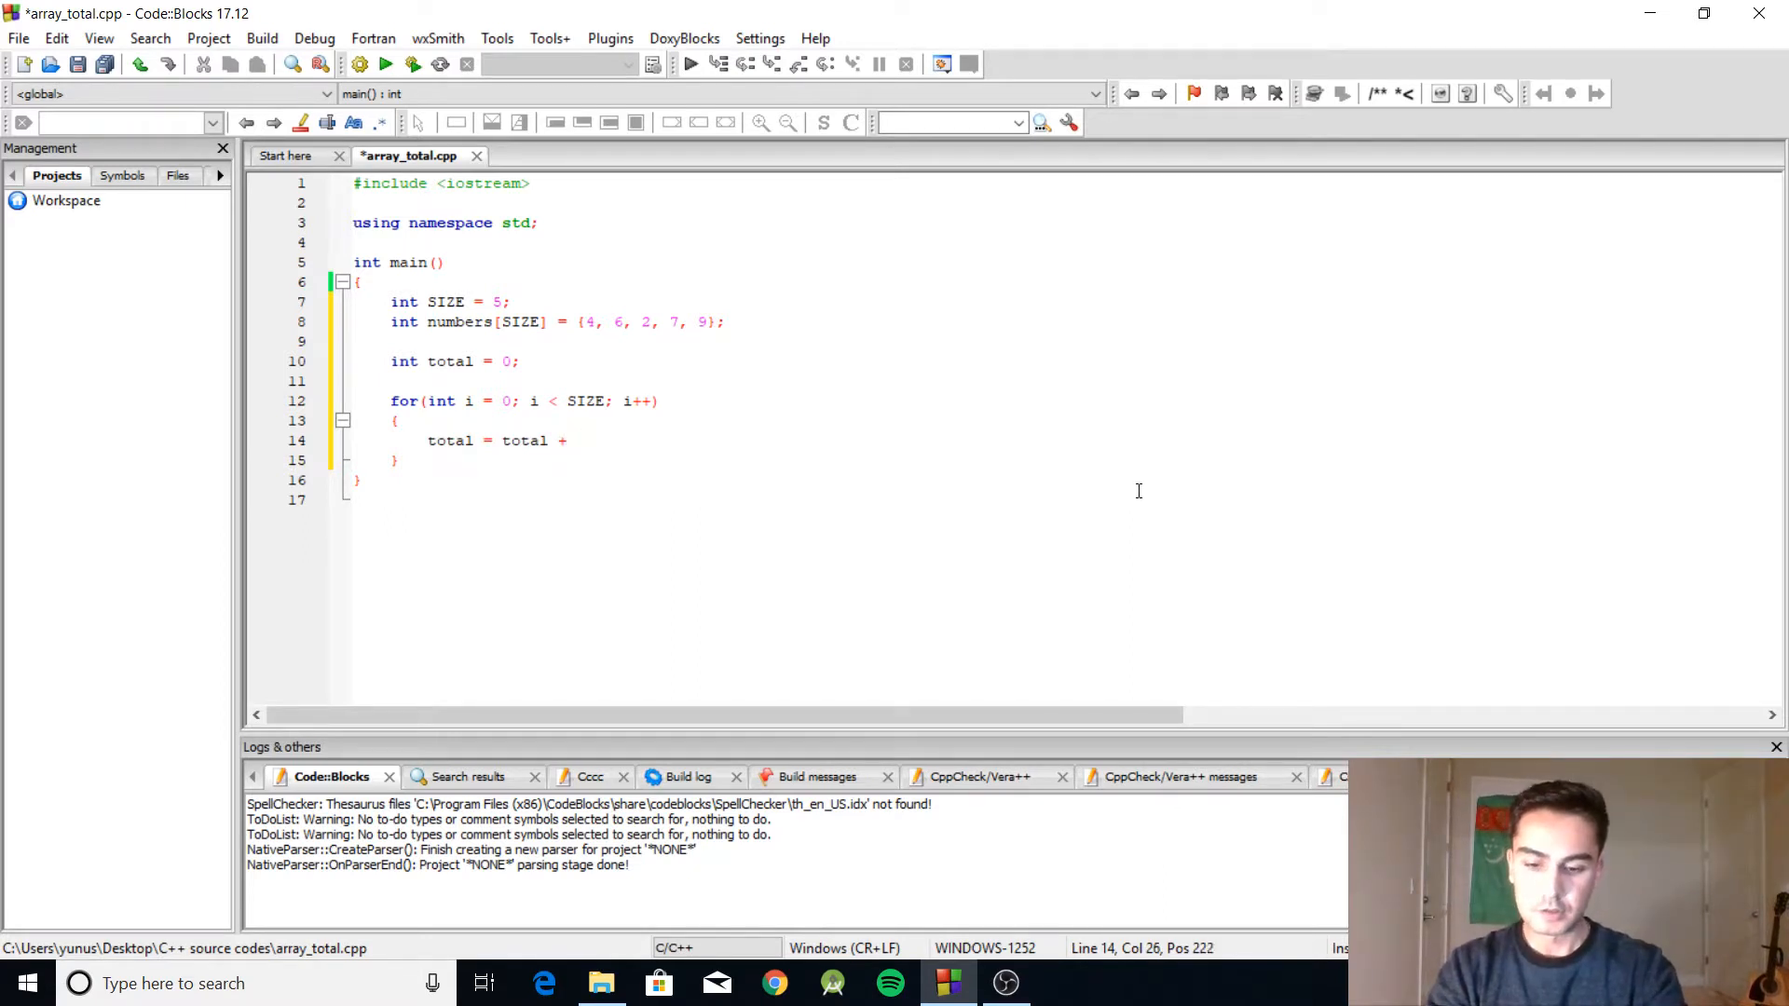
type("numbers[i]")
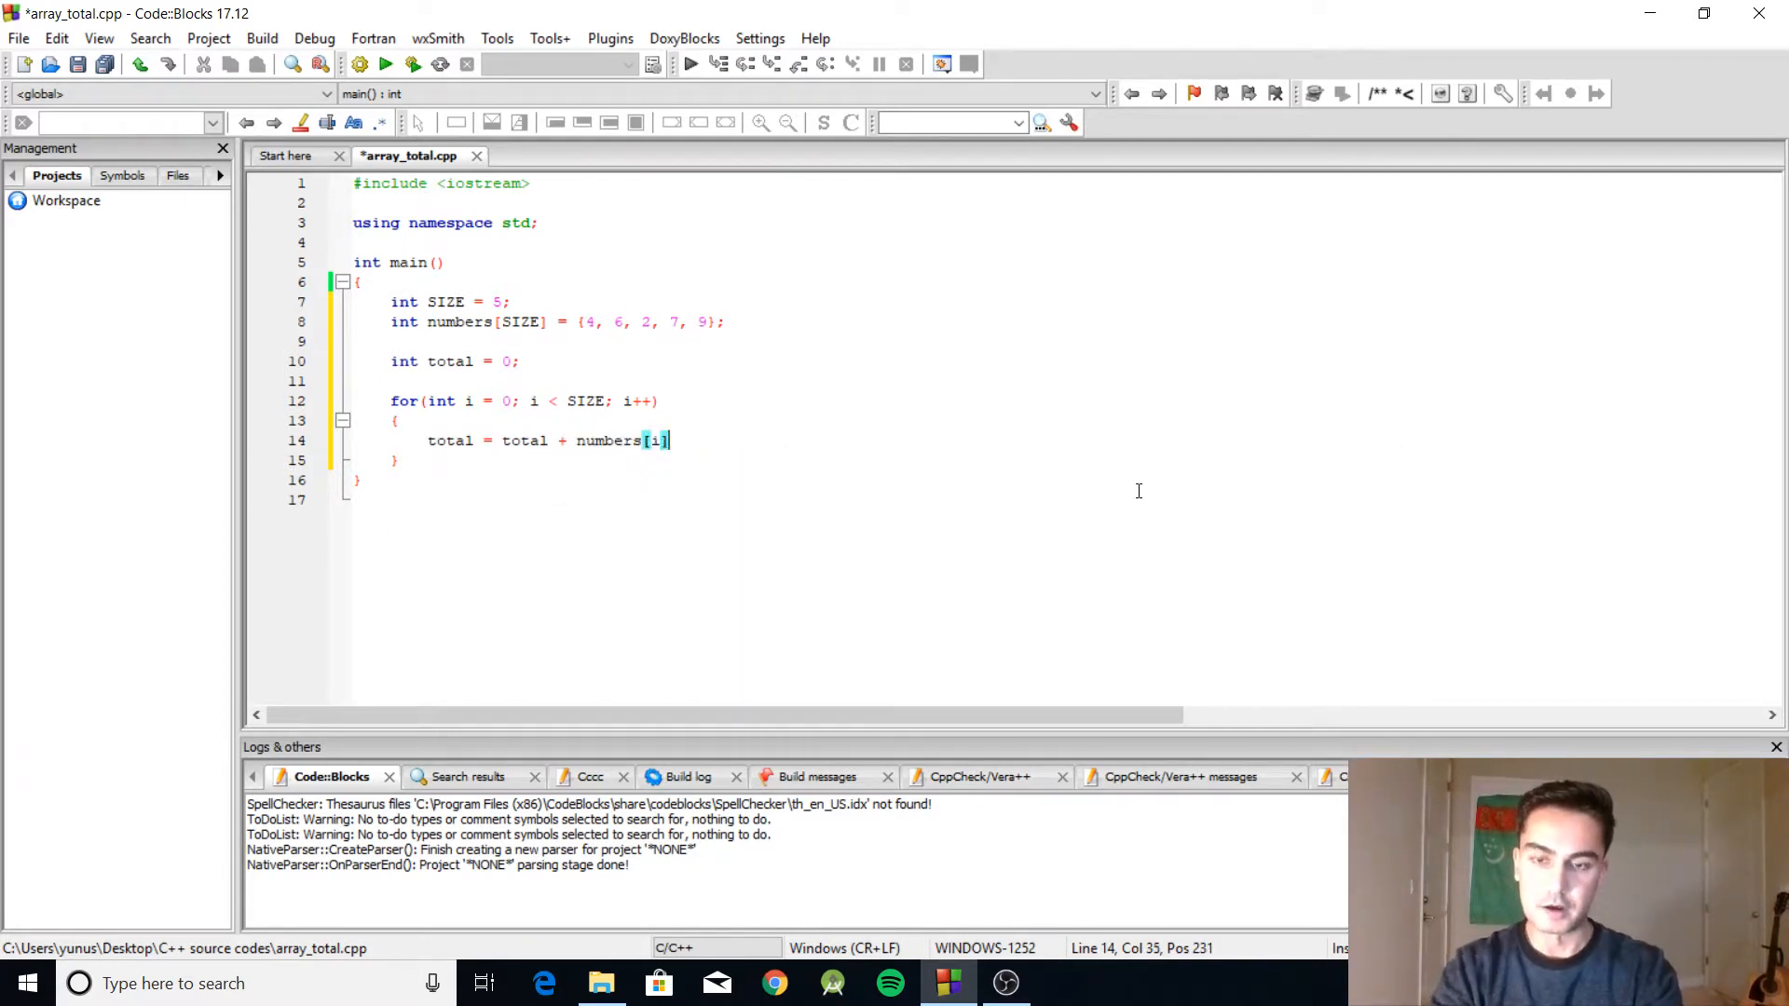
type(";")
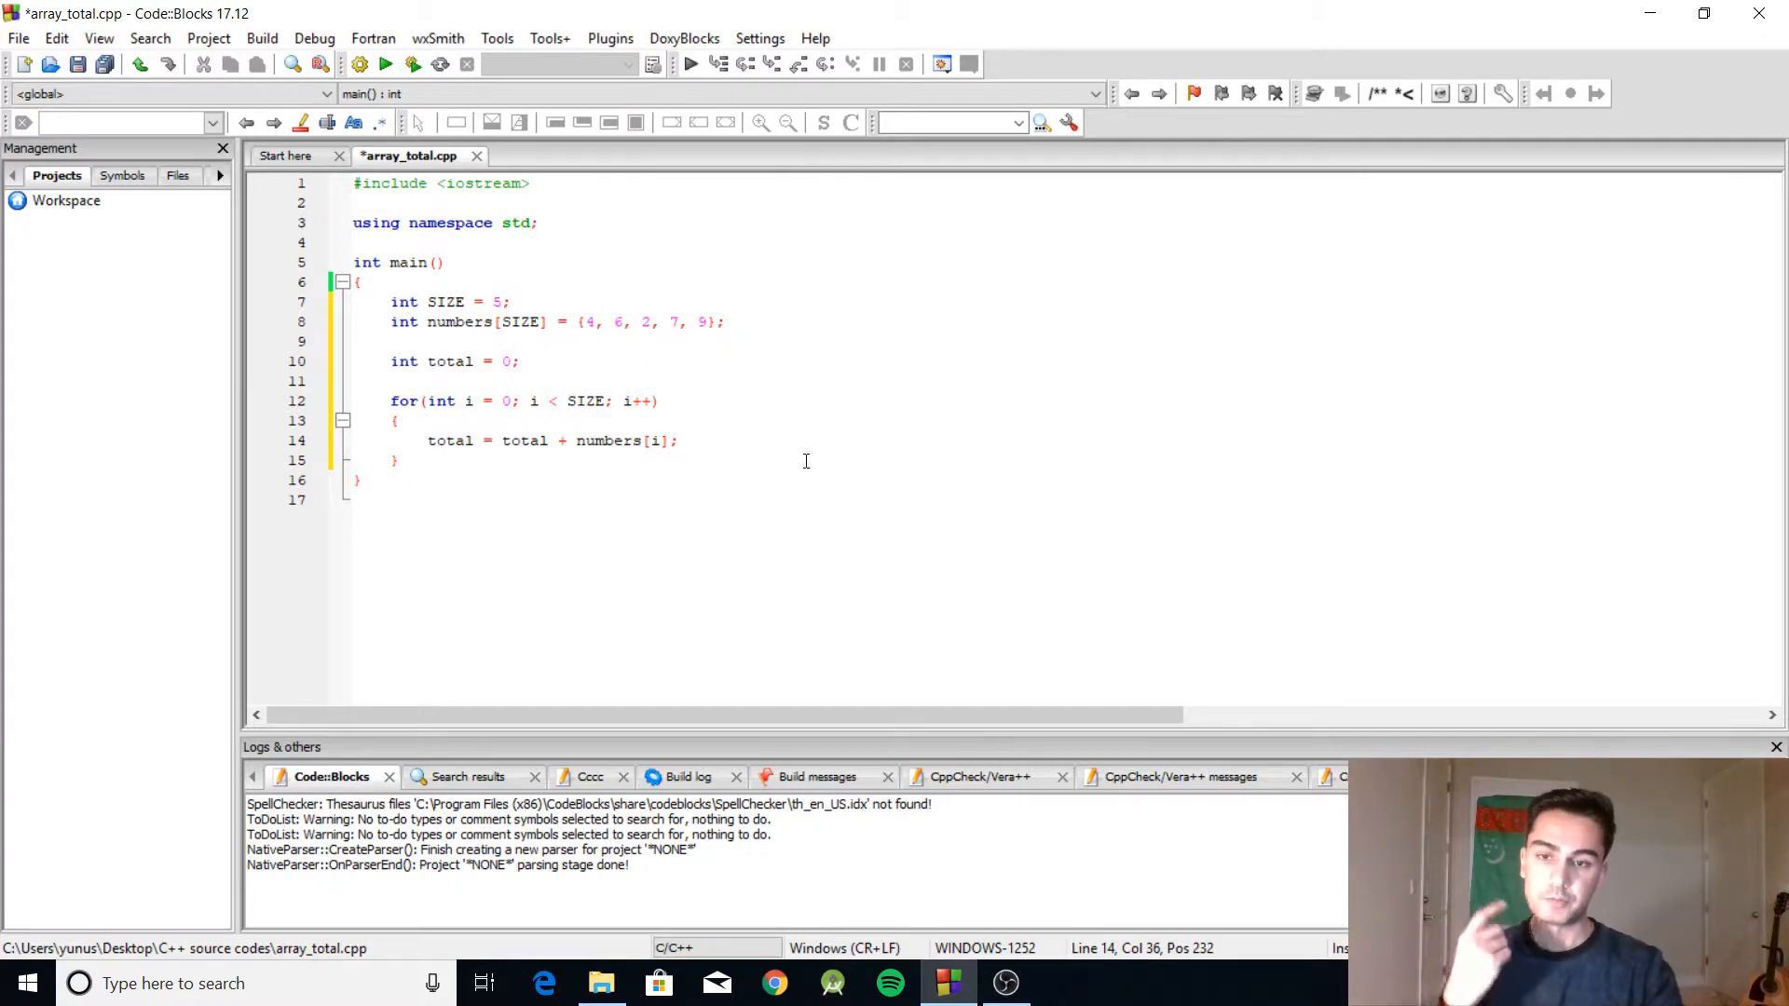
left_click(528, 442)
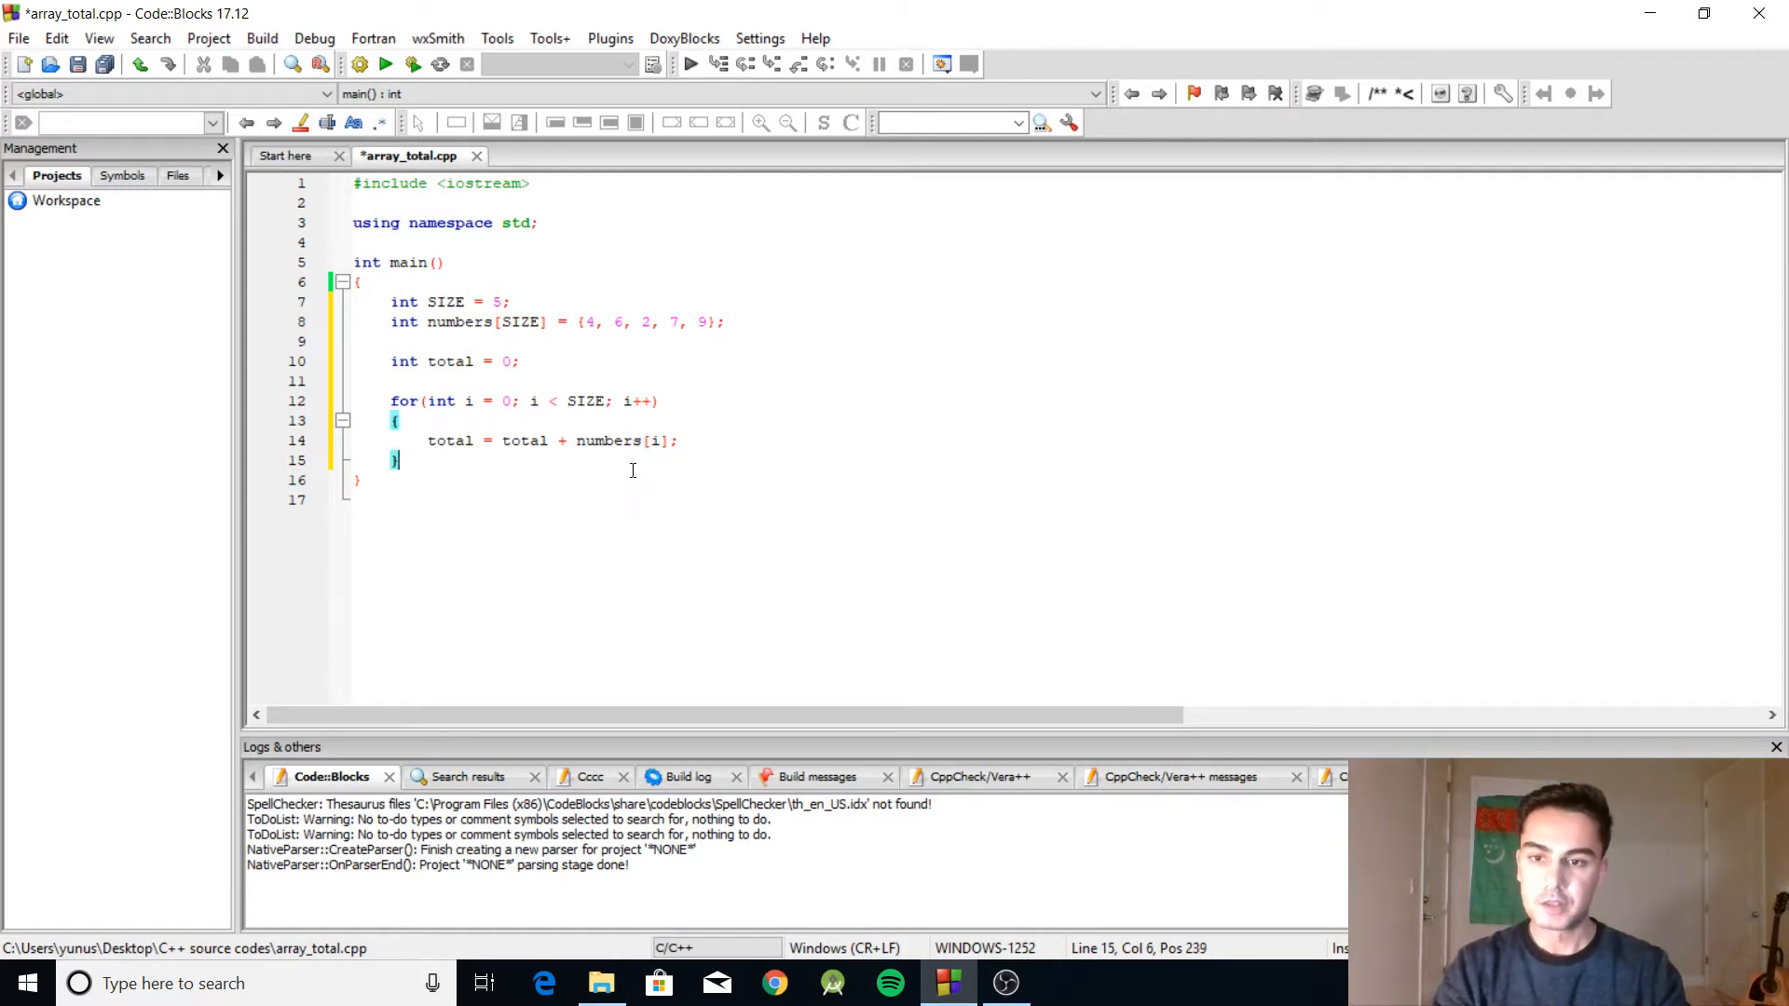
Add cout << total << endl; after the loop, save array_total.cpp, and build and run
type("cout << totla")
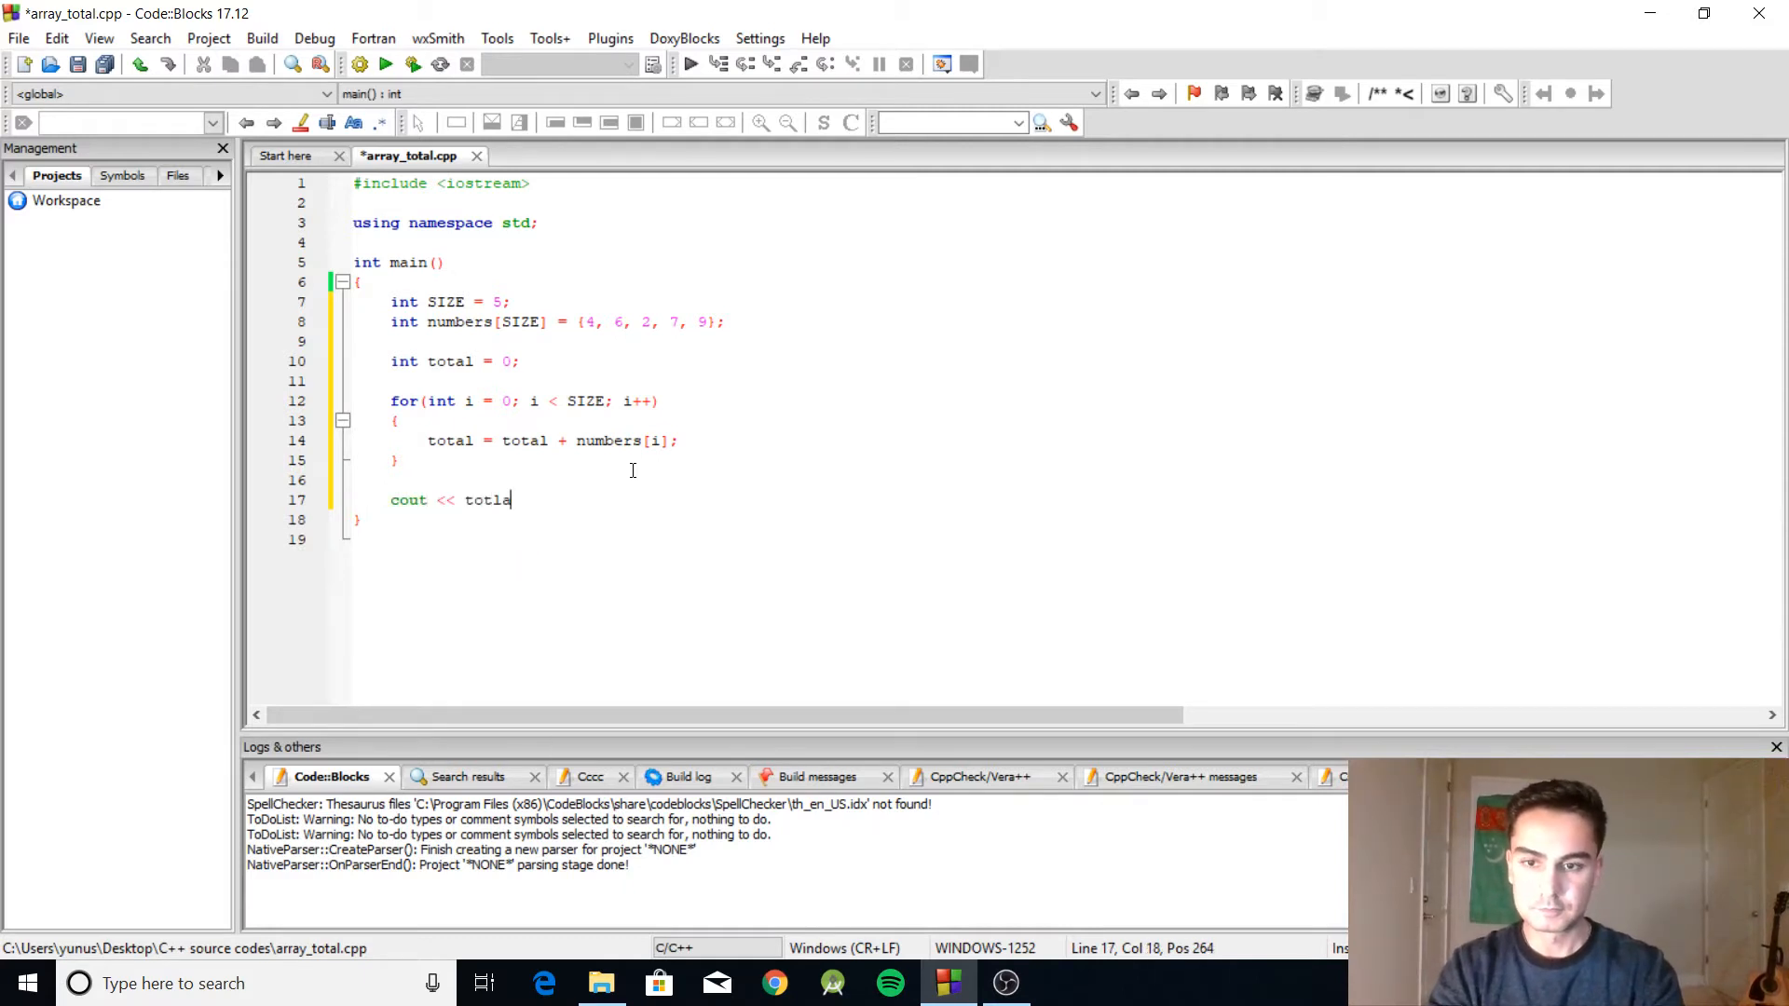
type("total << endl;")
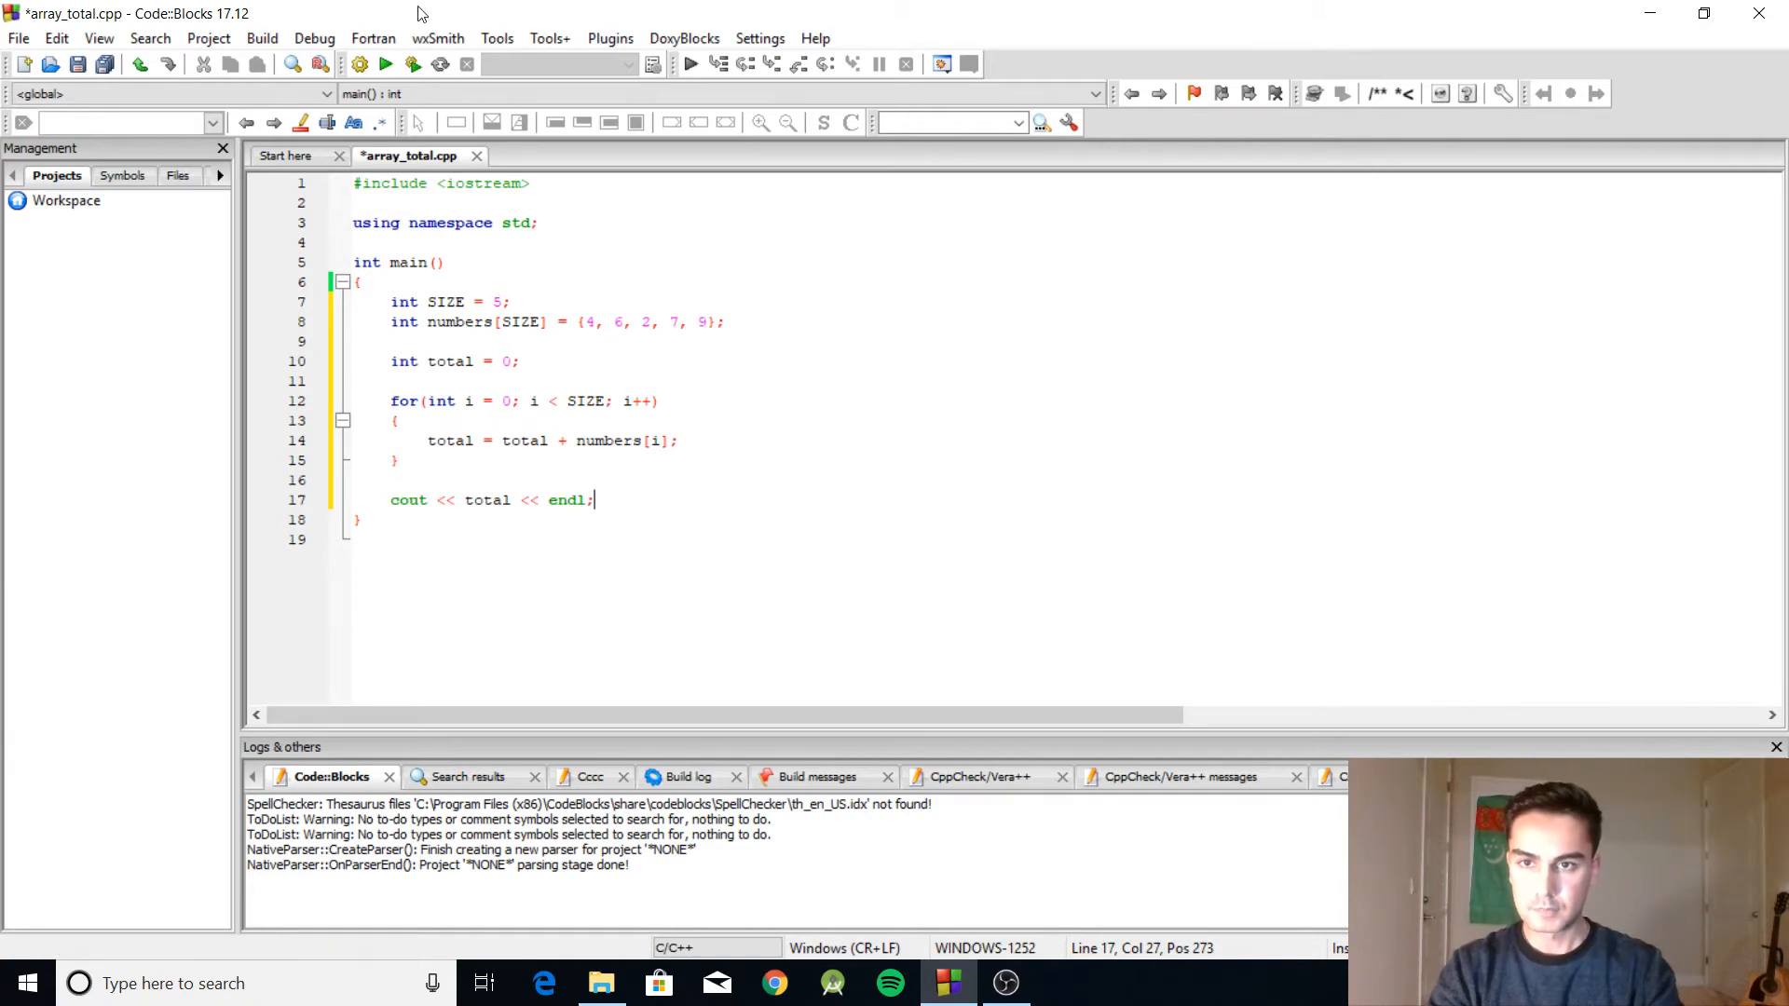
key("ctrl+s")
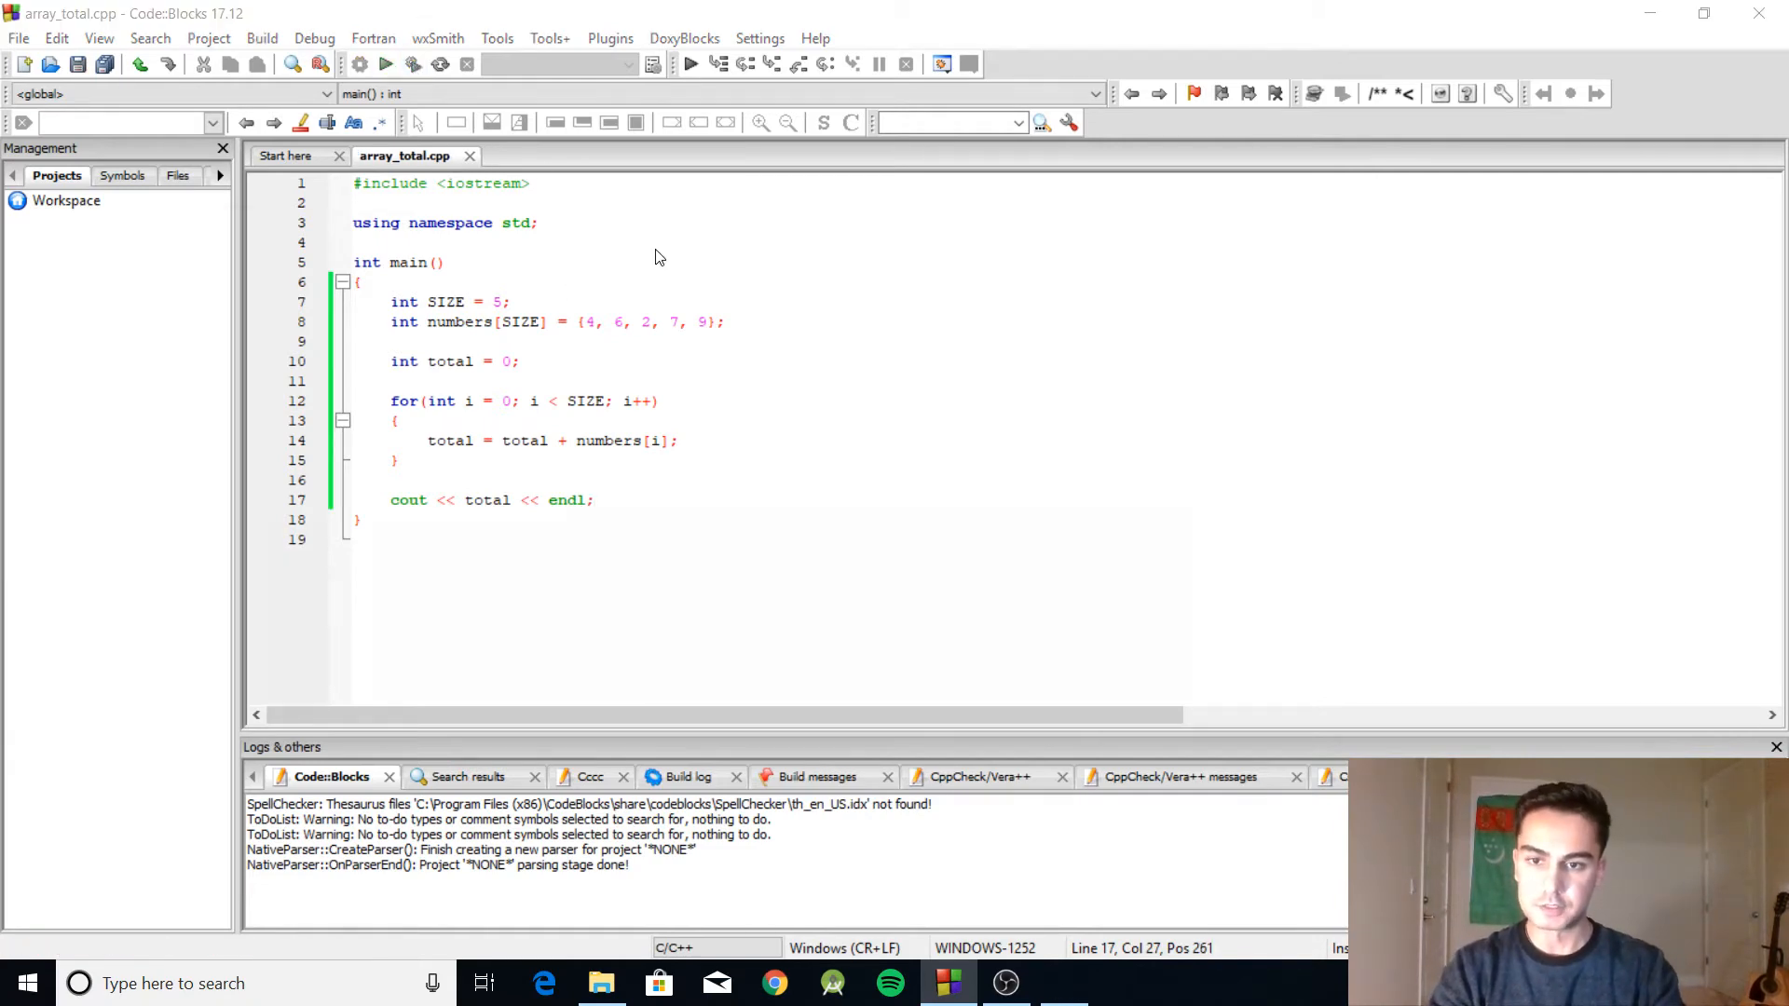
left_click(386, 64)
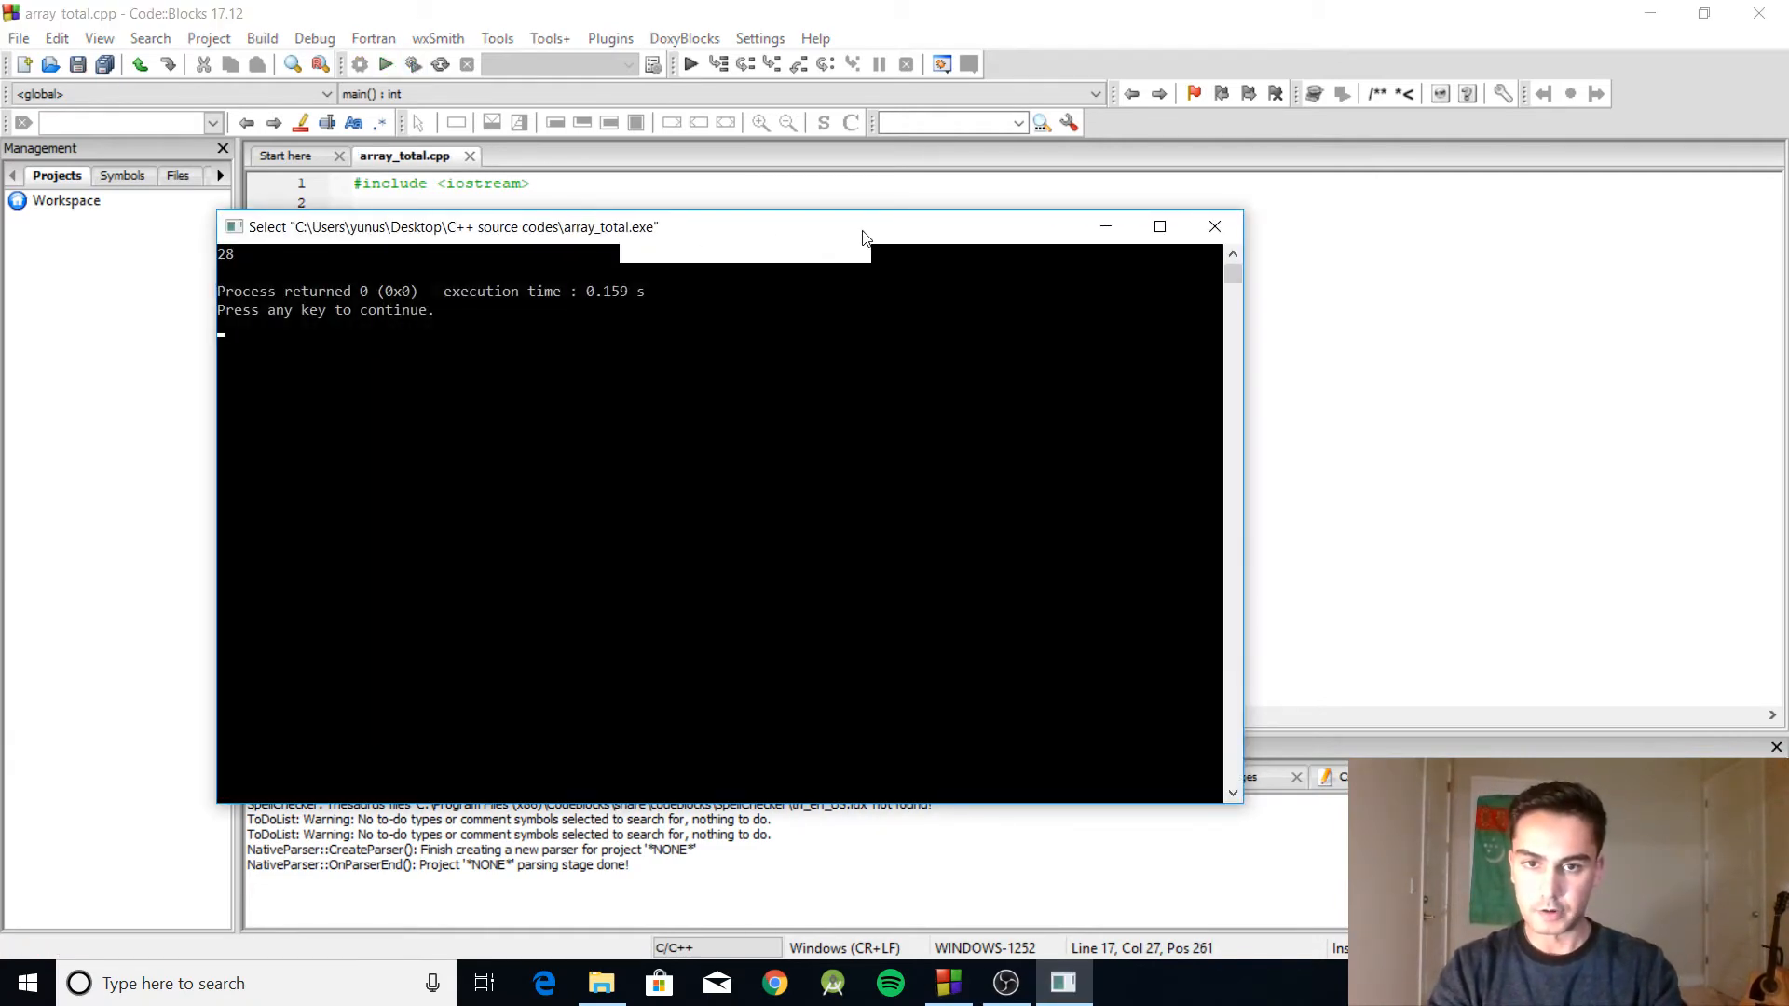